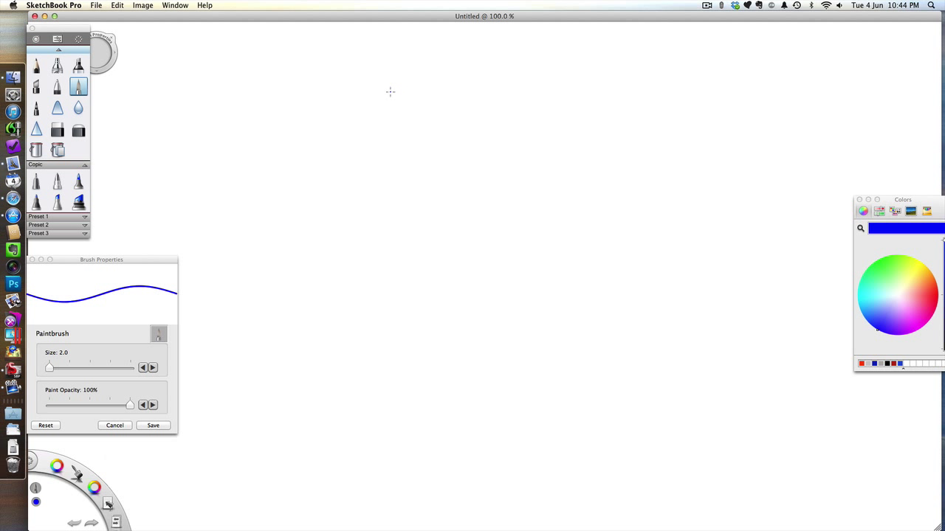
mouse_move(356, 100)
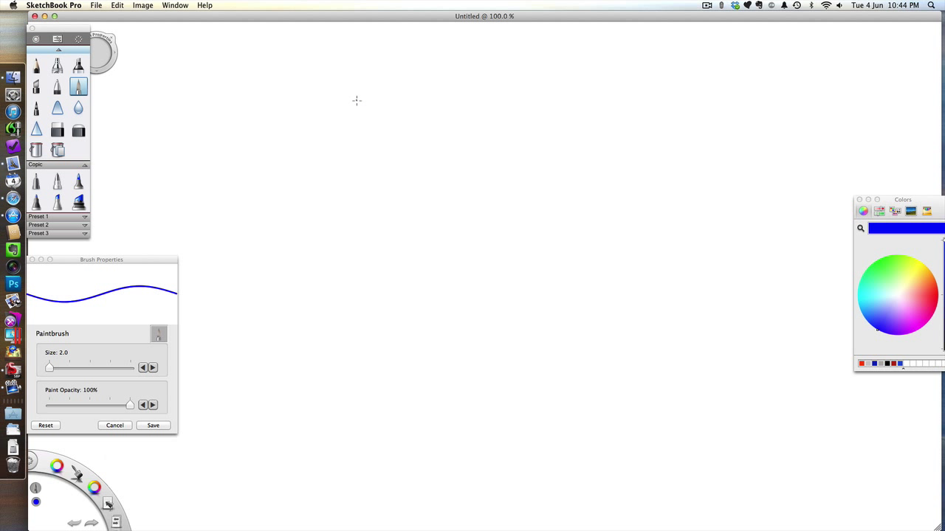
mouse_move(372, 101)
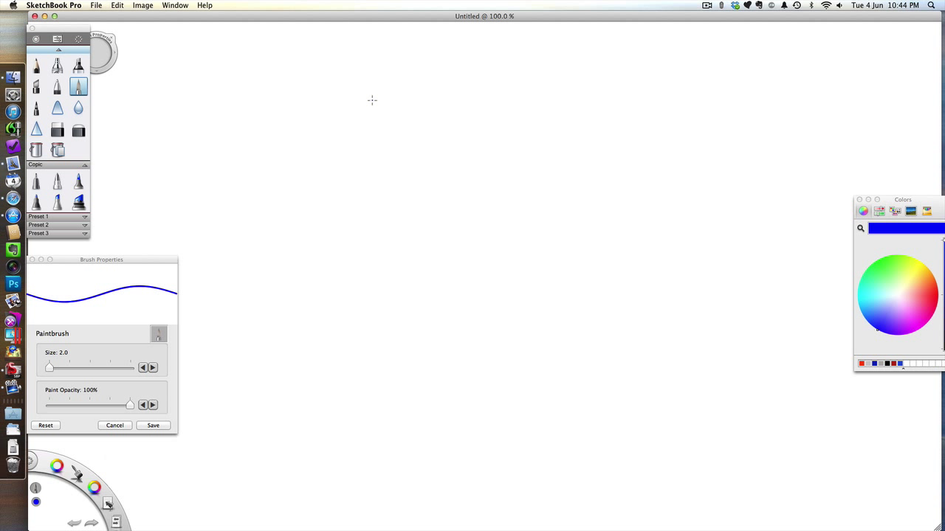
mouse_move(394, 97)
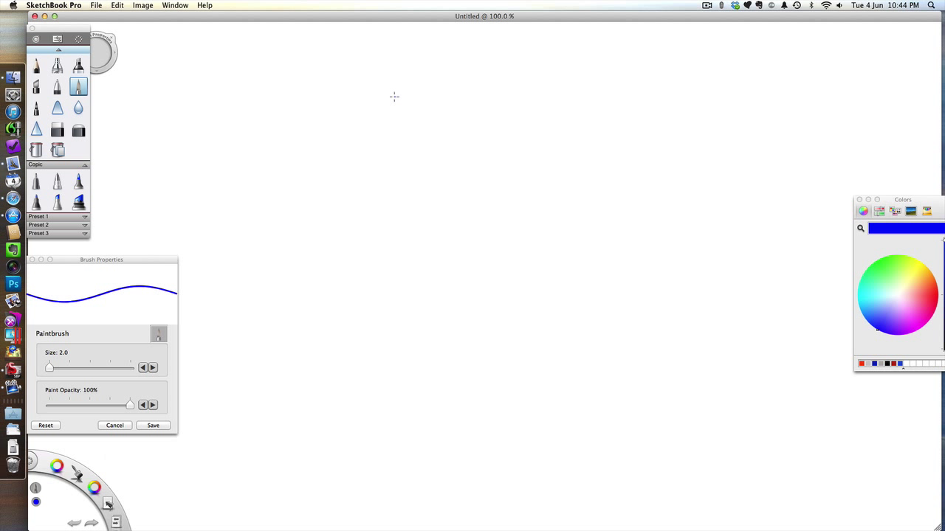
mouse_move(398, 97)
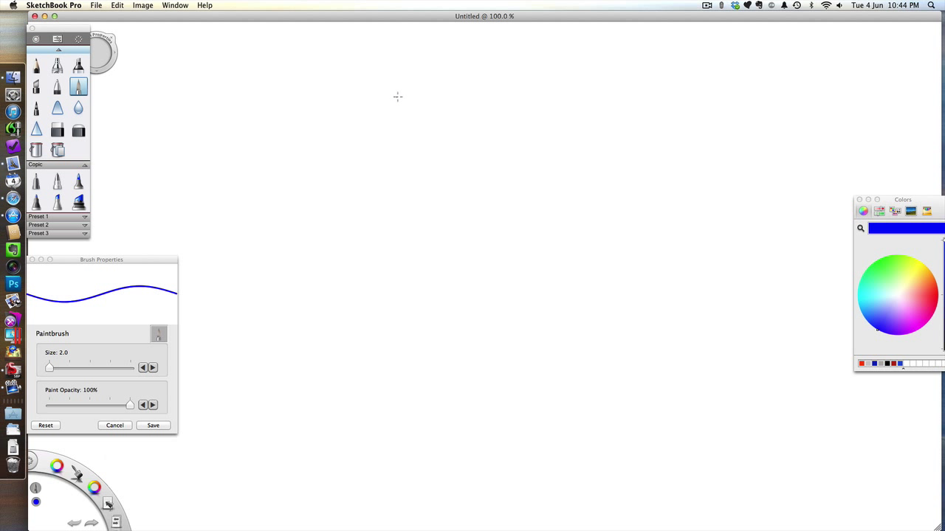
mouse_move(373, 96)
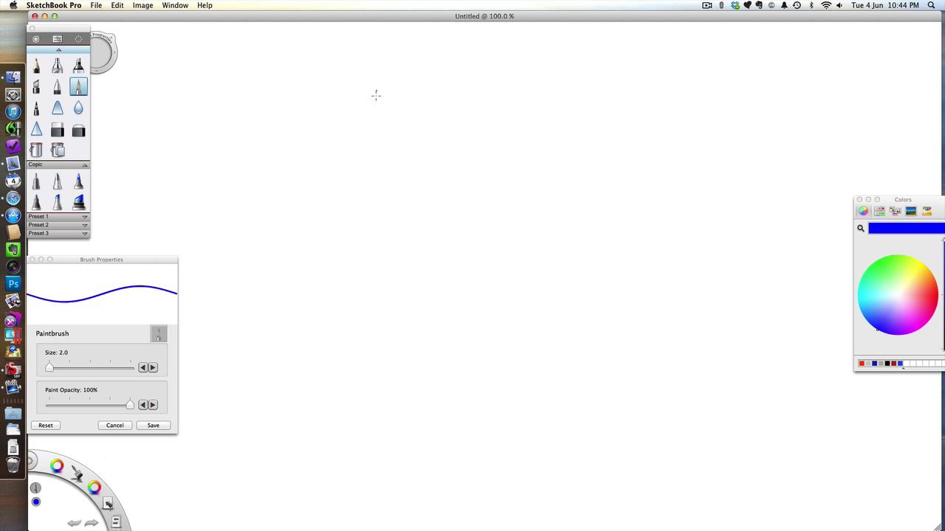
mouse_move(363, 87)
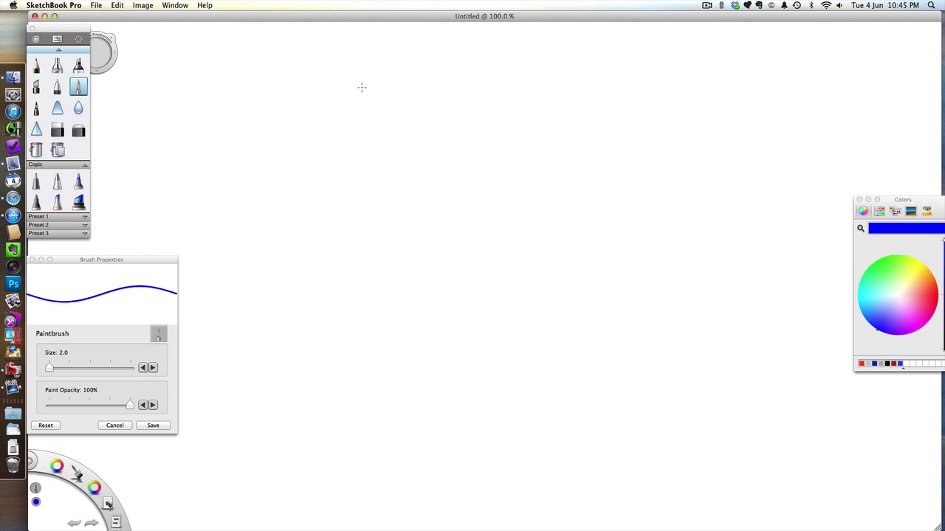
mouse_move(372, 111)
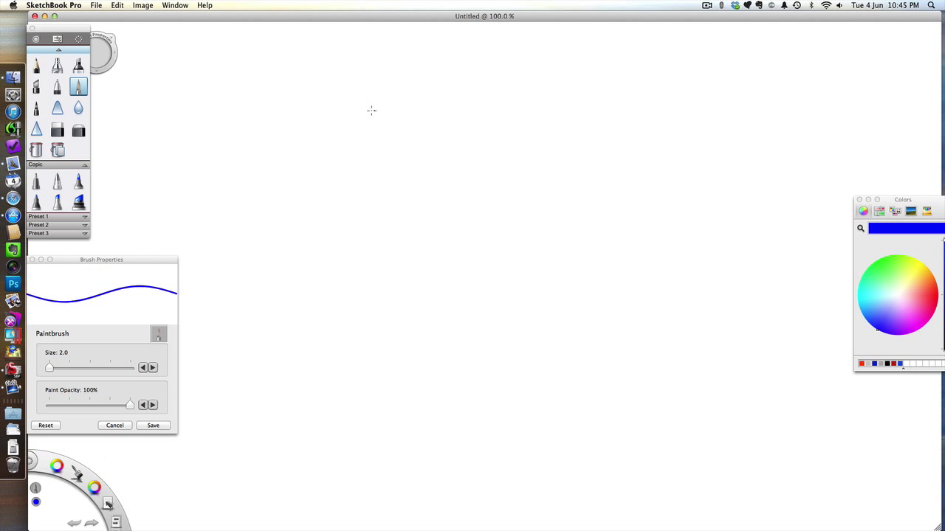
mouse_move(372, 105)
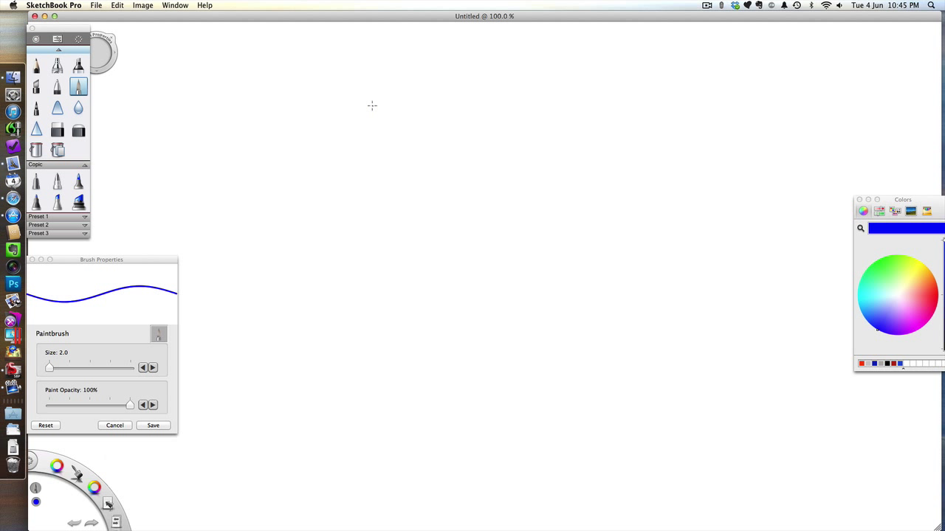
mouse_move(378, 119)
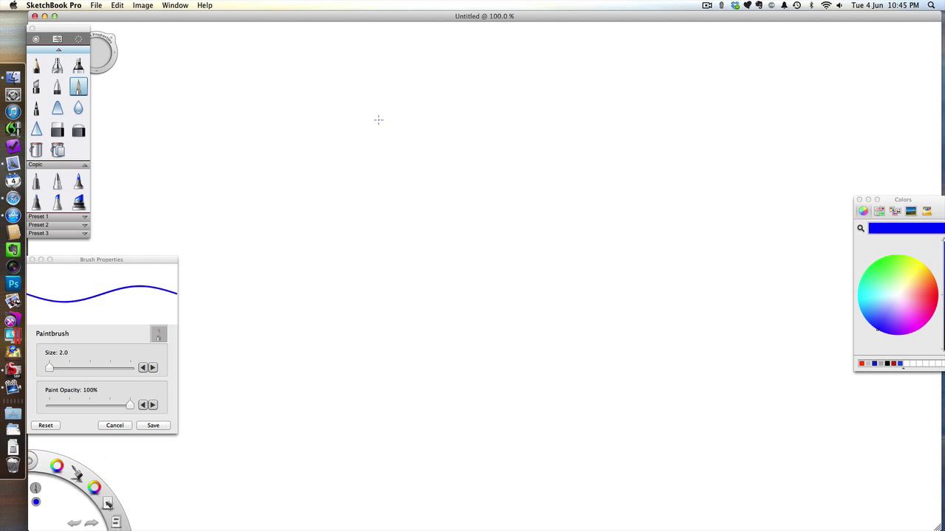
mouse_move(383, 94)
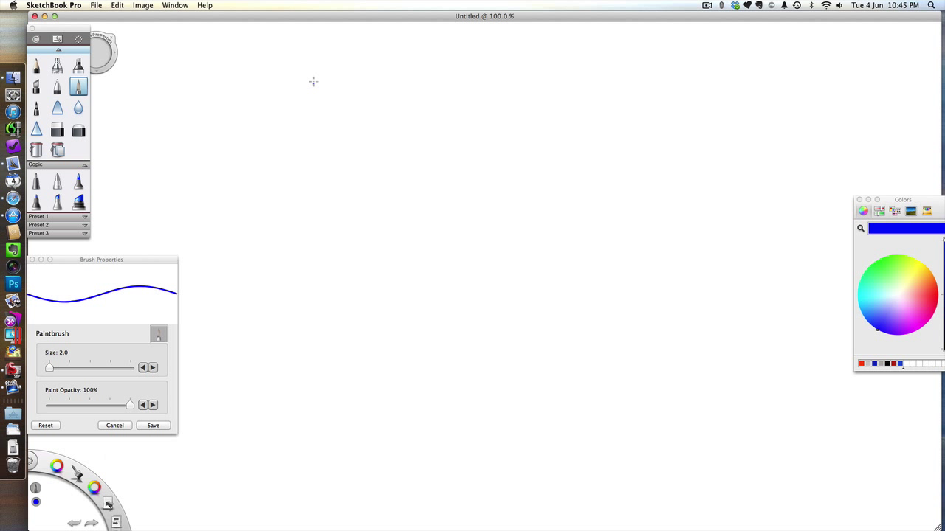
mouse_move(322, 96)
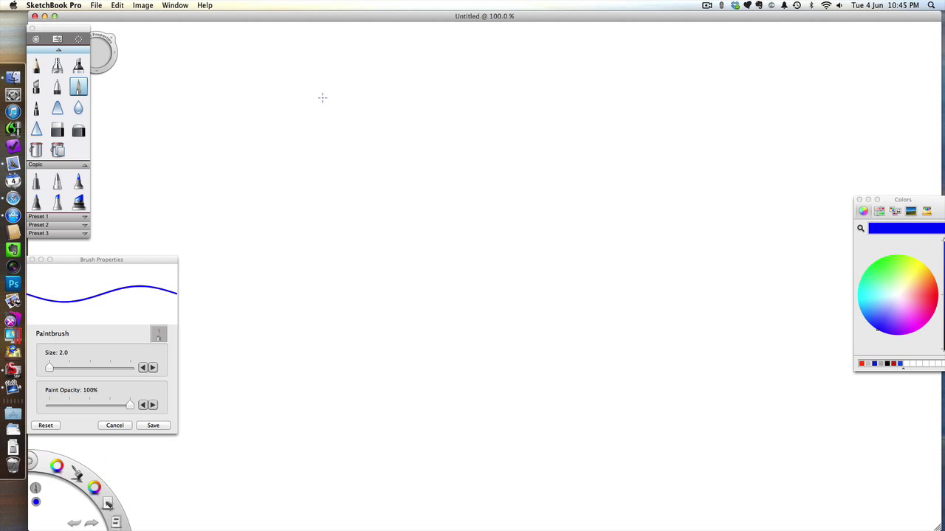
mouse_move(358, 118)
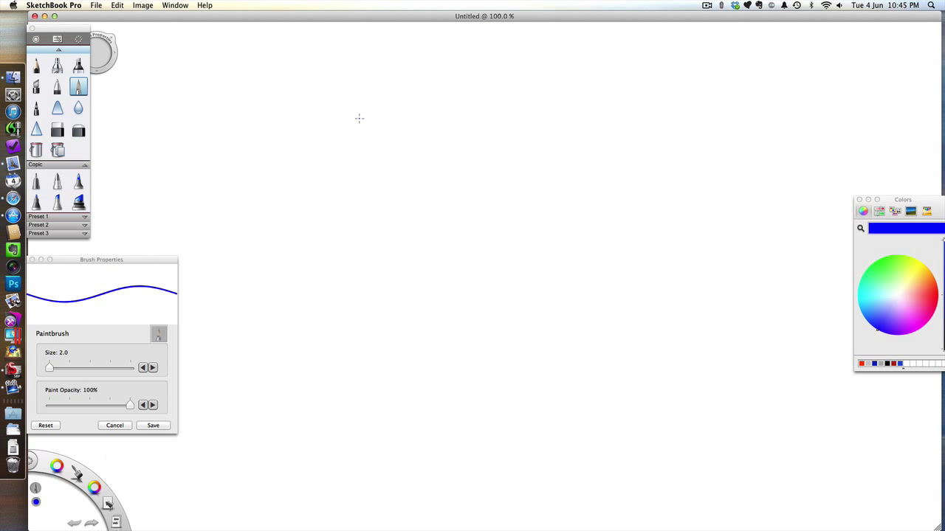
mouse_move(370, 118)
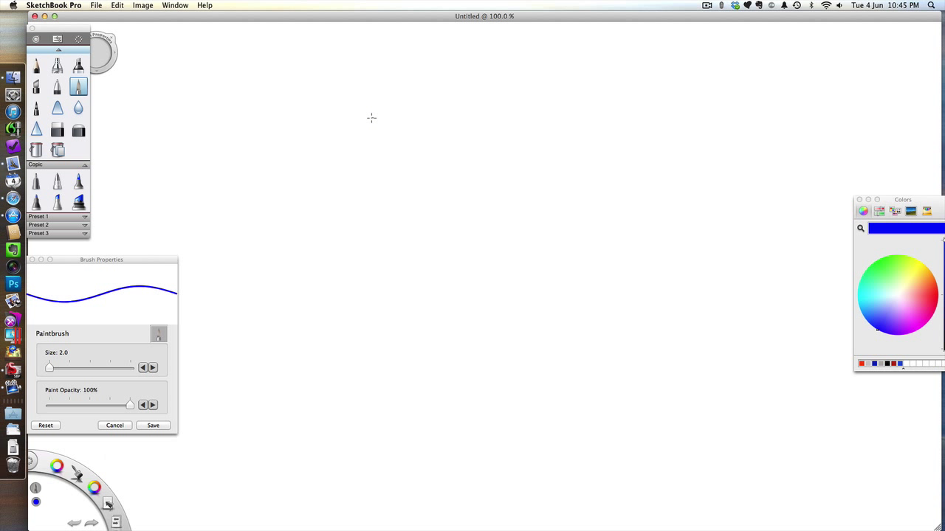
mouse_move(366, 137)
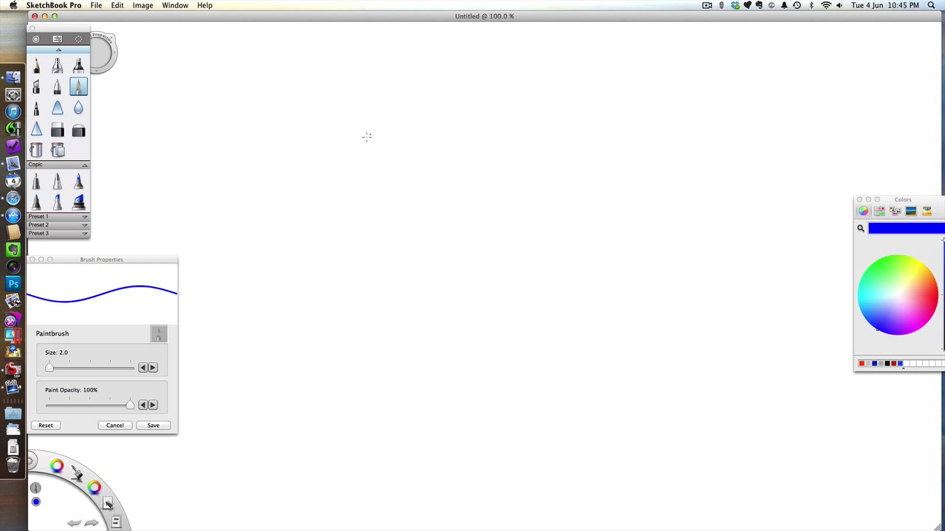
mouse_move(372, 120)
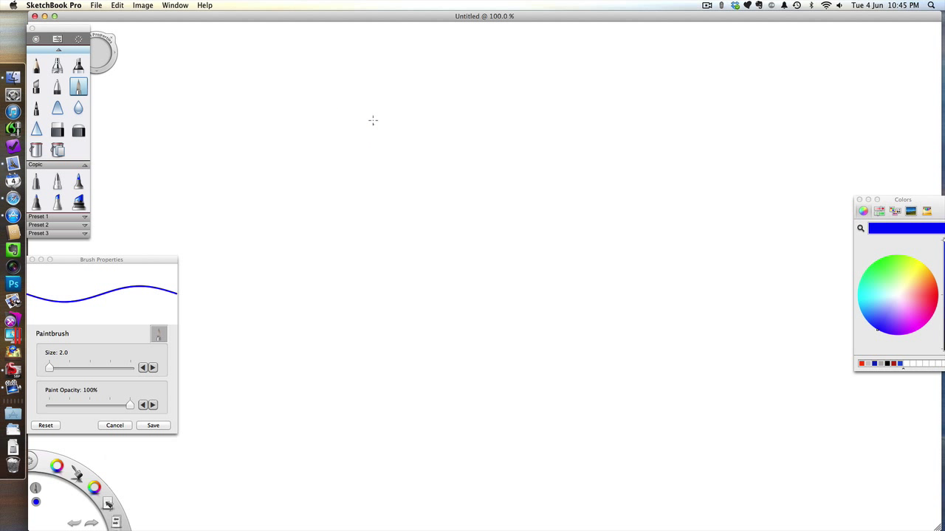
mouse_move(352, 101)
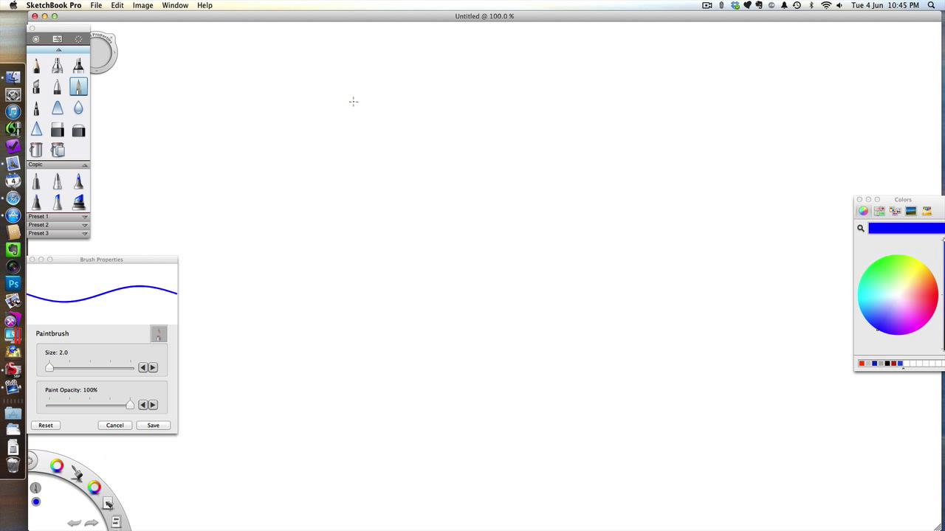
Step: Draw the blue top oval and curving canal walls, then green curves above them
left_click_drag(329, 115, 375, 114)
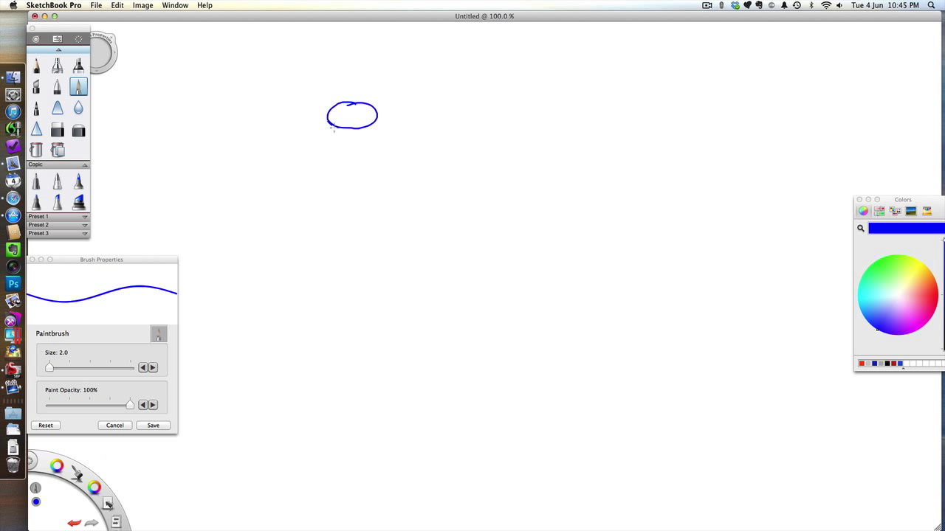
left_click_drag(332, 129, 361, 264)
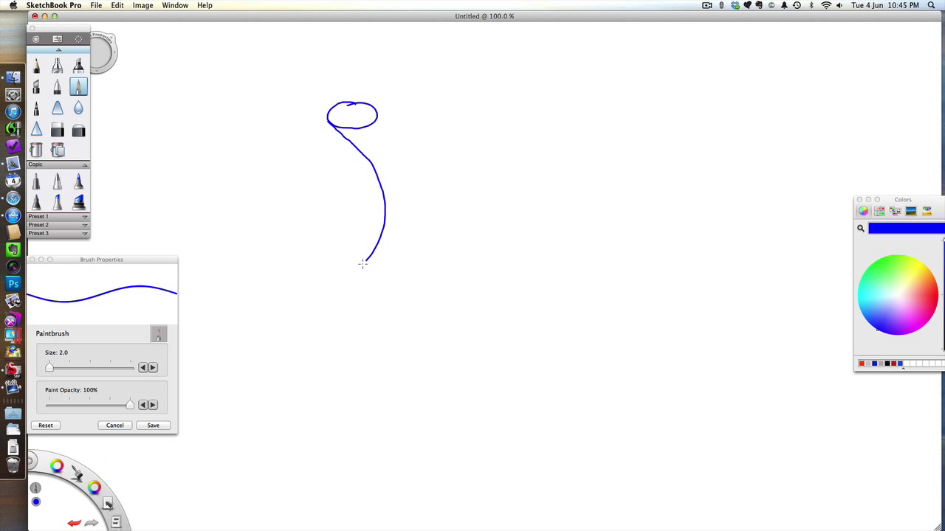
left_click_drag(362, 262, 347, 468)
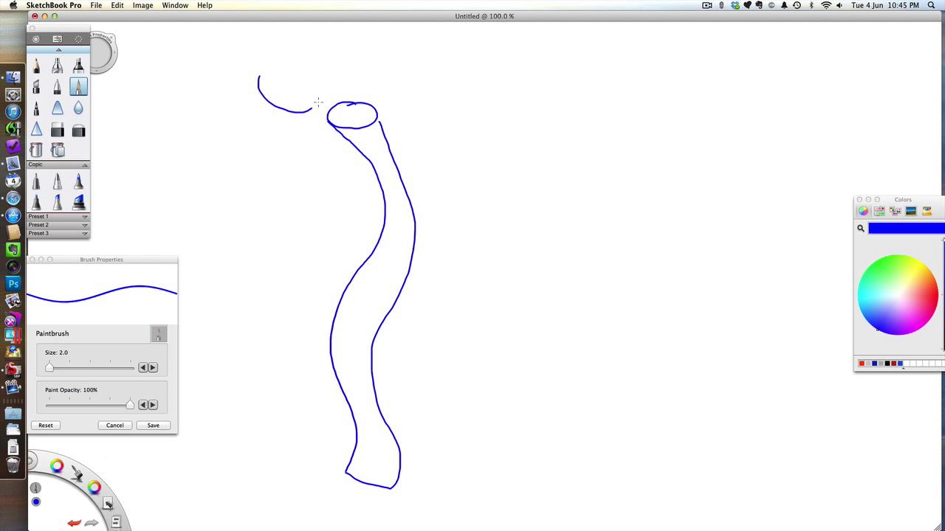
left_click_drag(306, 104, 380, 89)
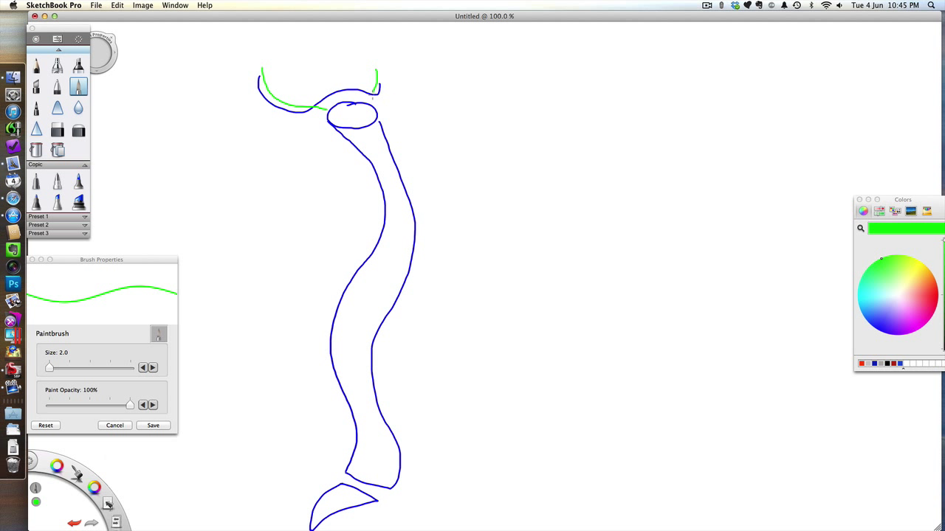
Step: Draw two green lines down the inside of the canal from the top oval to the bottom
left_click_drag(329, 121, 358, 143)
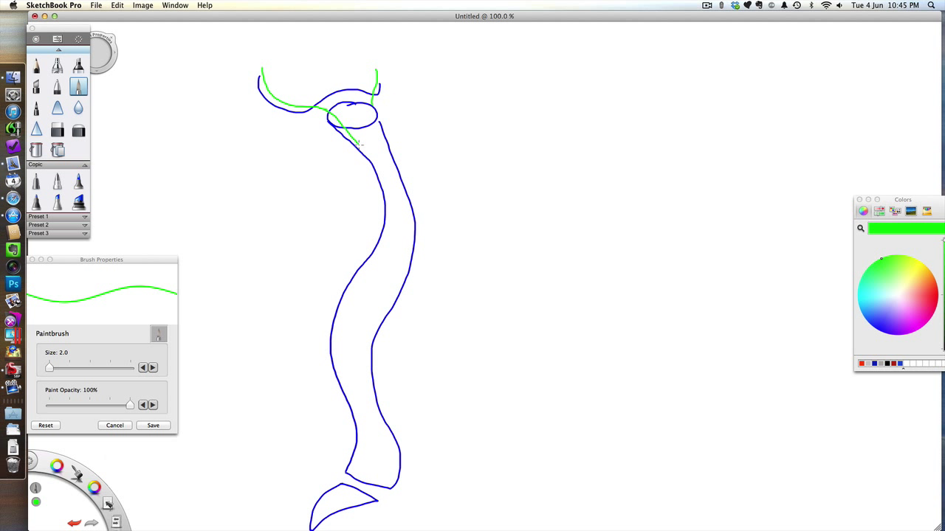
left_click_drag(354, 140, 389, 225)
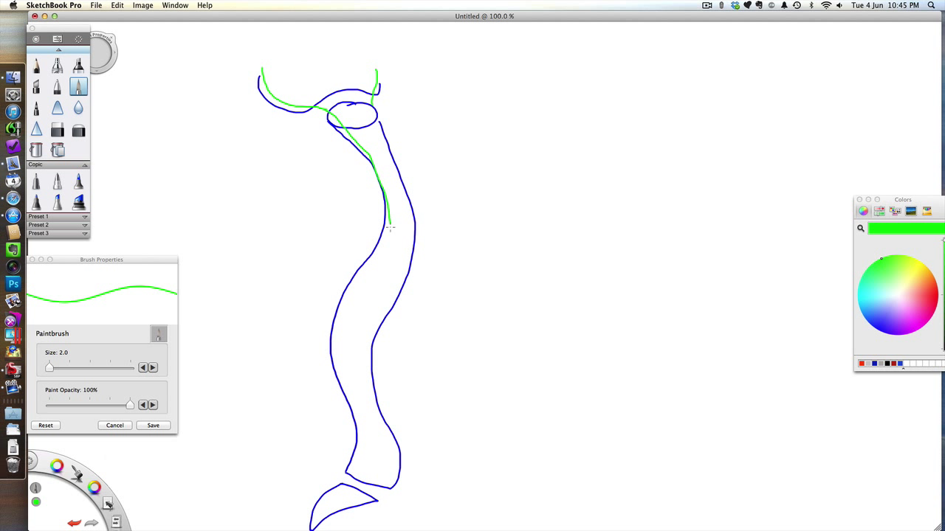
left_click_drag(389, 225, 345, 368)
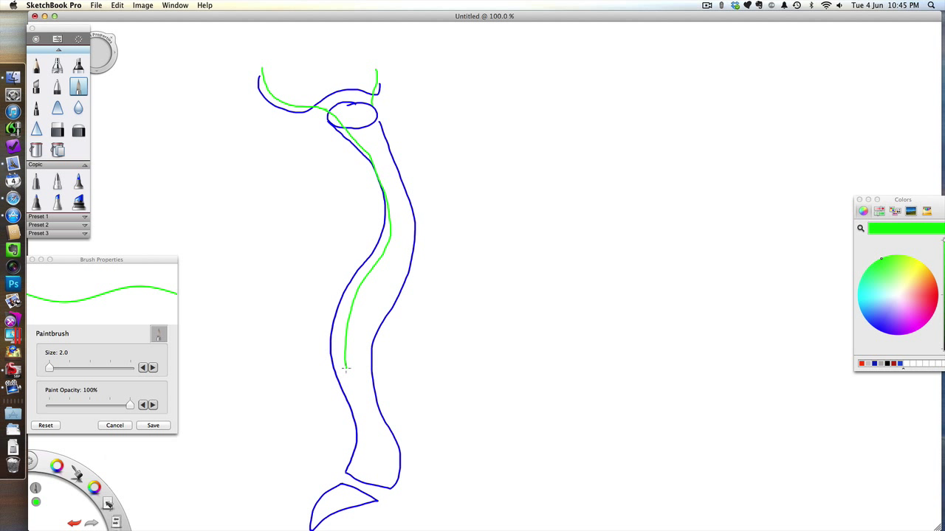
left_click_drag(345, 367, 353, 487)
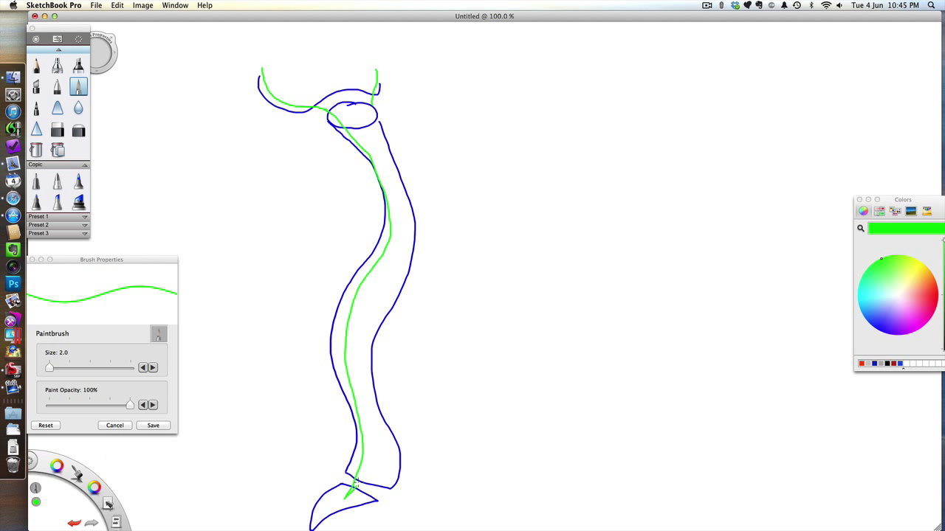
left_click_drag(361, 340, 351, 487)
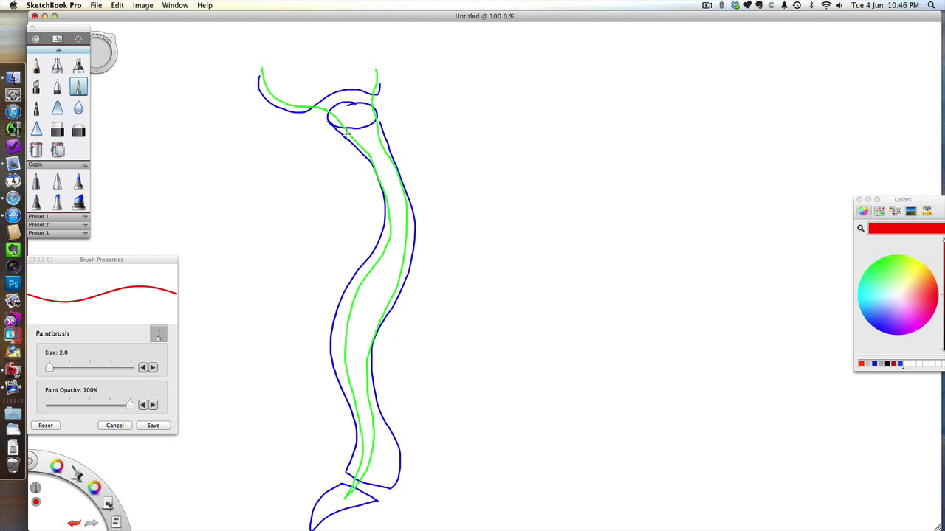
mouse_move(304, 121)
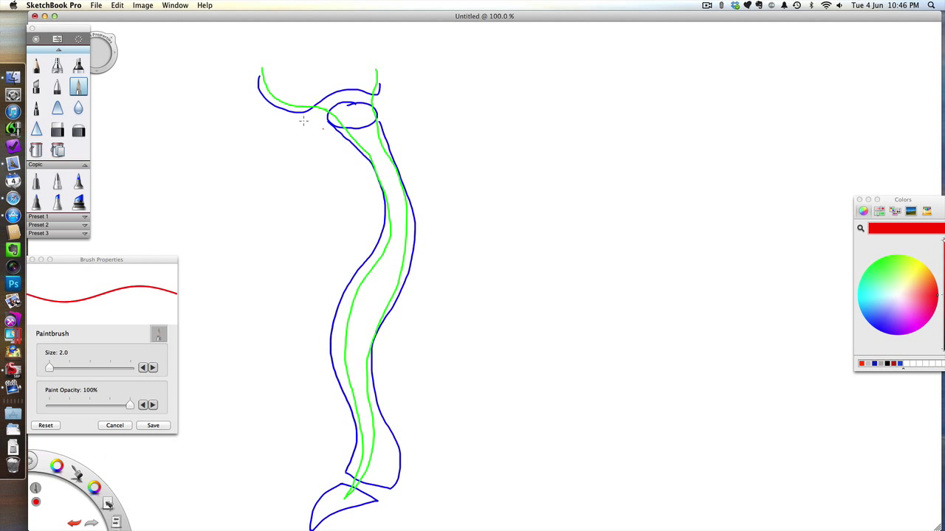
mouse_move(293, 118)
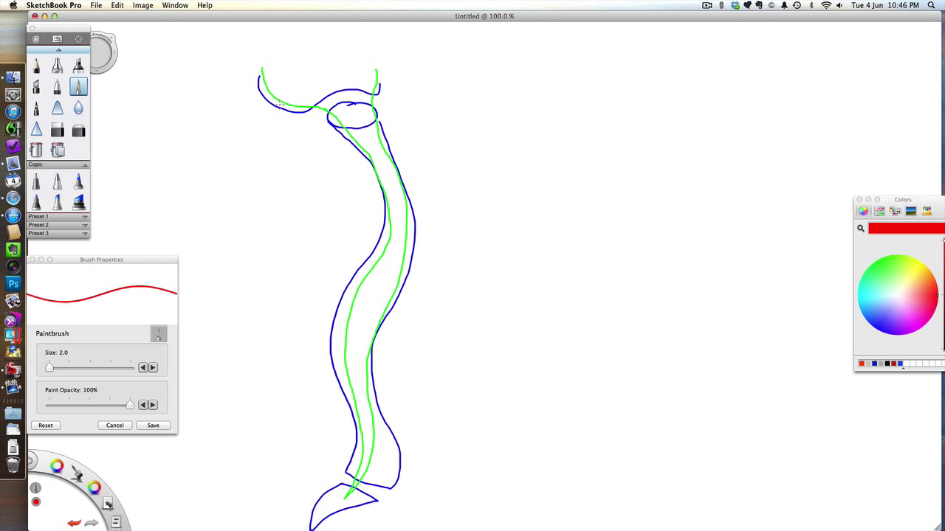
Step: Scribble red zigzag adhesion marks along the canal's top junction and onto the canal
left_click_drag(281, 107, 318, 111)
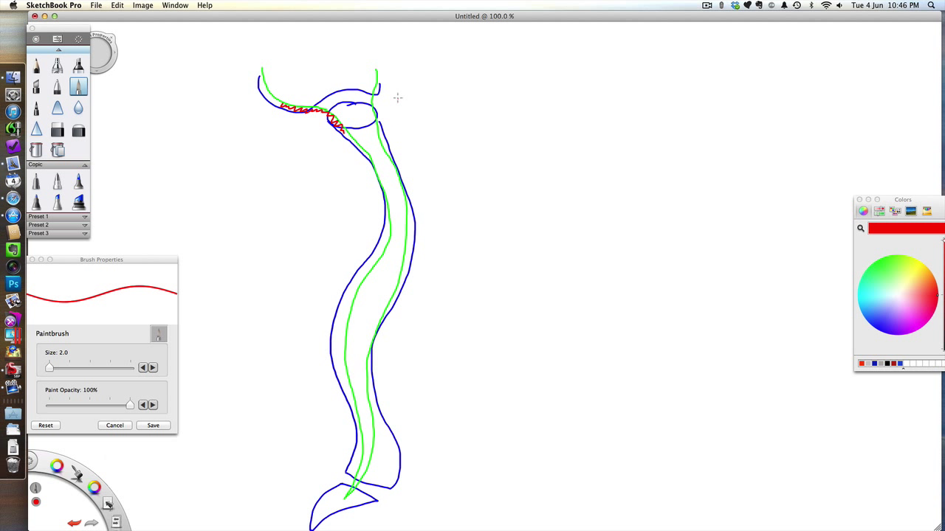
left_click_drag(369, 100, 384, 136)
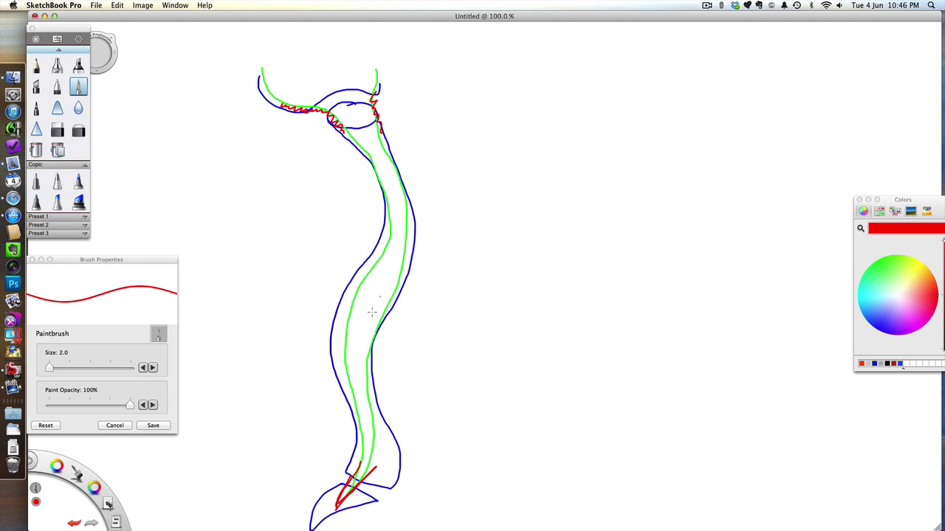
mouse_move(397, 276)
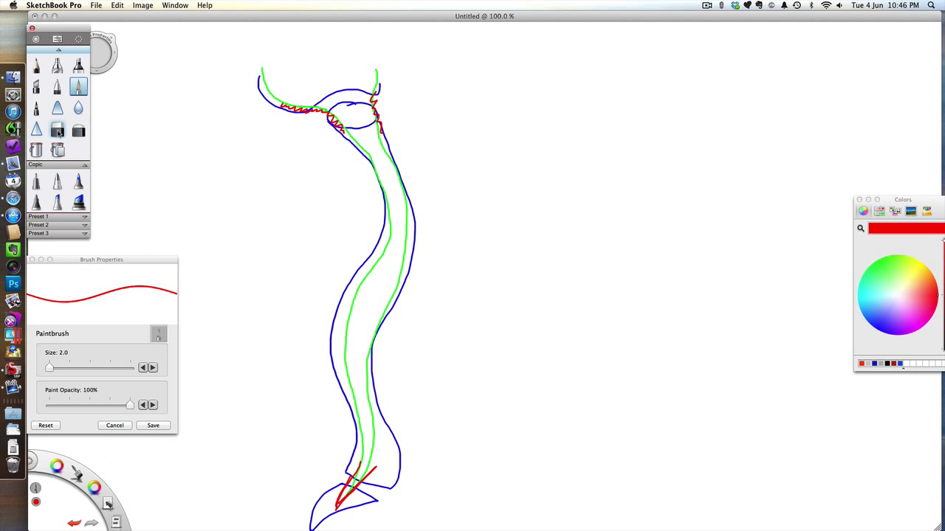
Step: Erase gaps so the blue and green canal lines become dashes, then return to blue paint
left_click(57, 130)
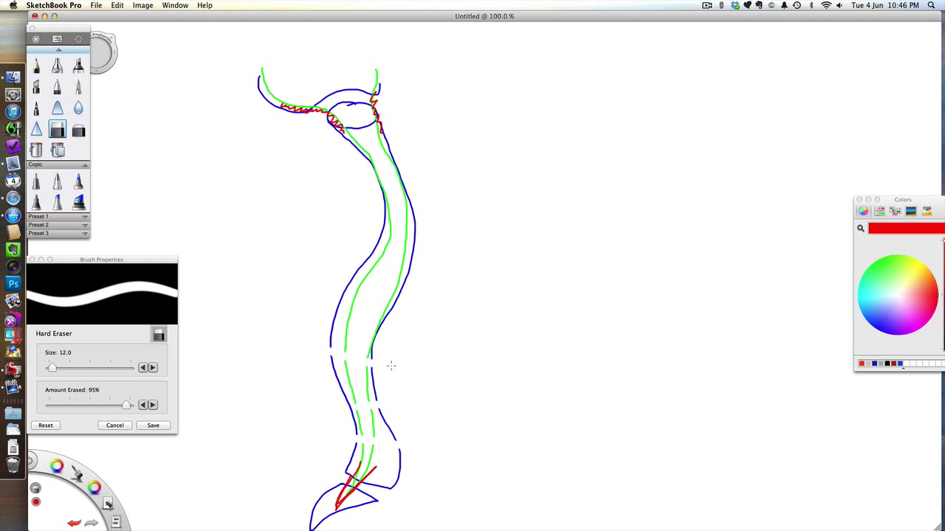
left_click_drag(391, 366, 413, 194)
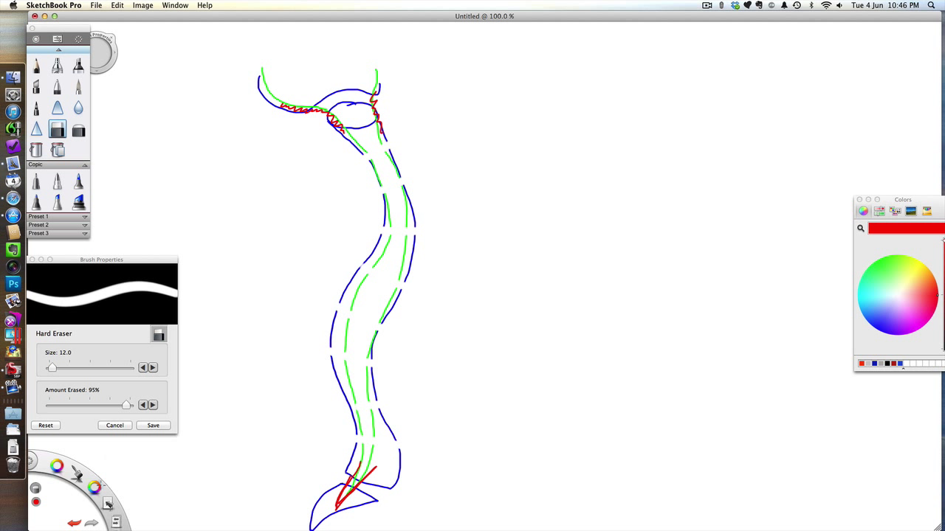
left_click(76, 87)
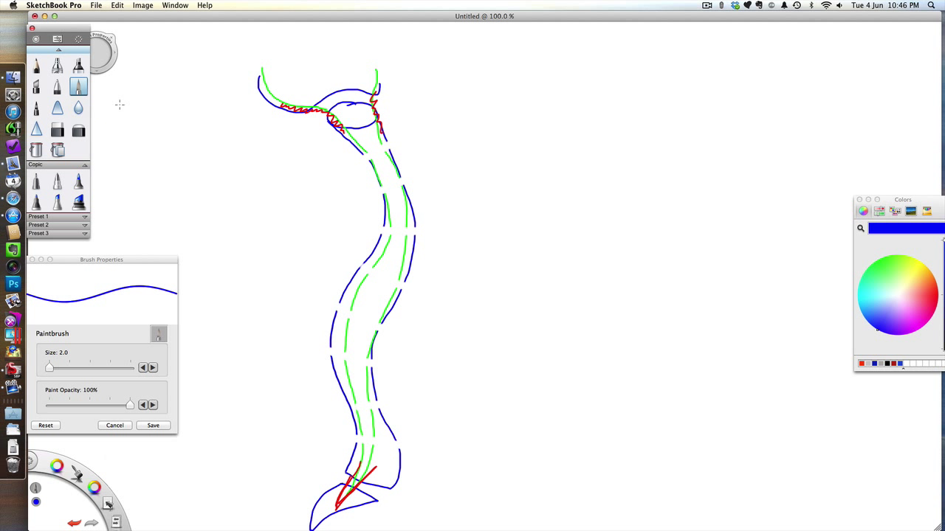
mouse_move(406, 186)
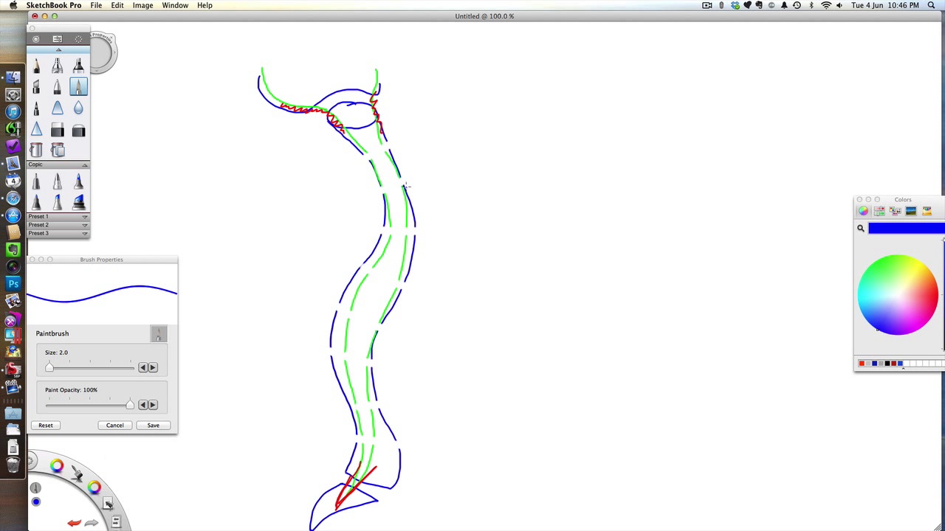
Step: Draw a blue branch curving right from the upper canal and write '6-8cm' inside it
left_click_drag(410, 184, 538, 131)
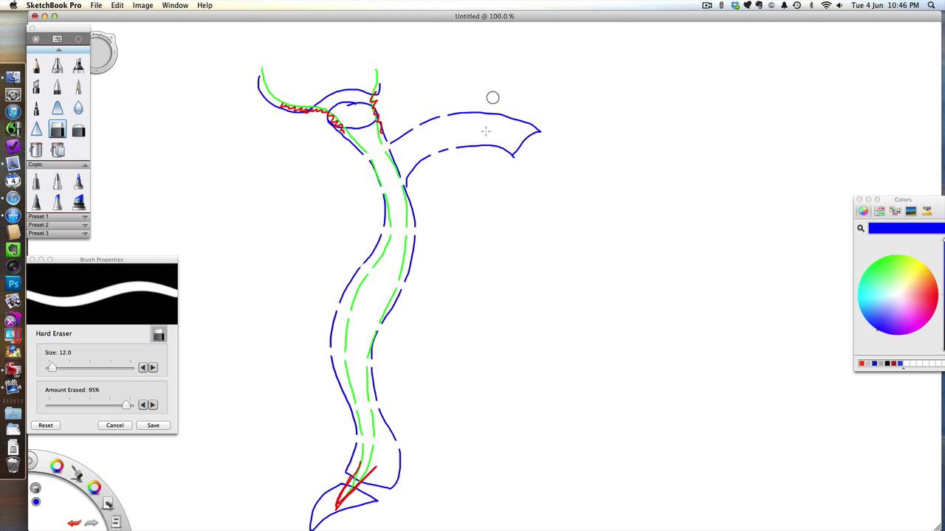
left_click(78, 87)
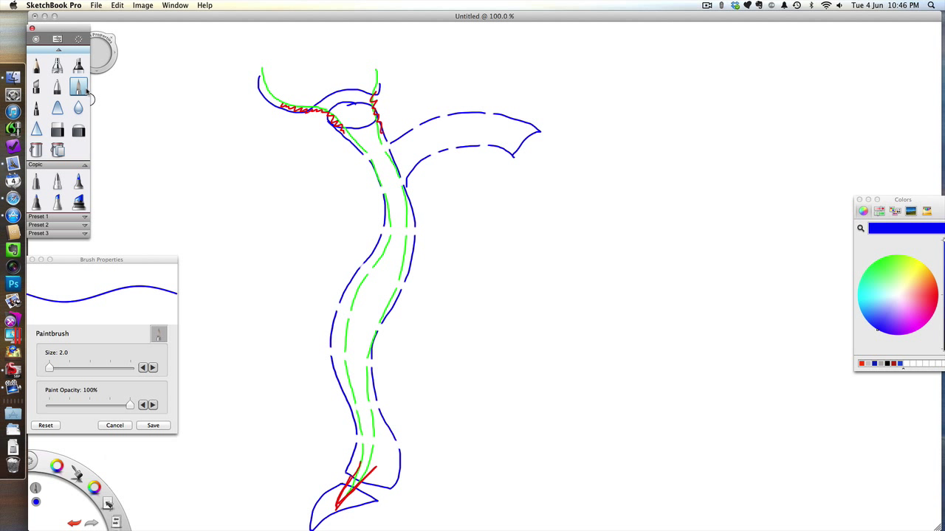
mouse_move(475, 132)
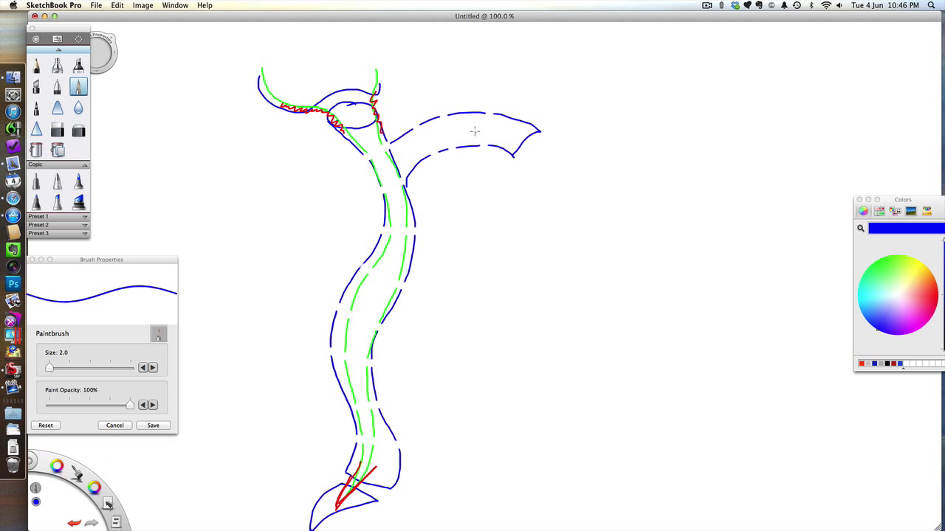
left_click_drag(409, 137, 420, 148)
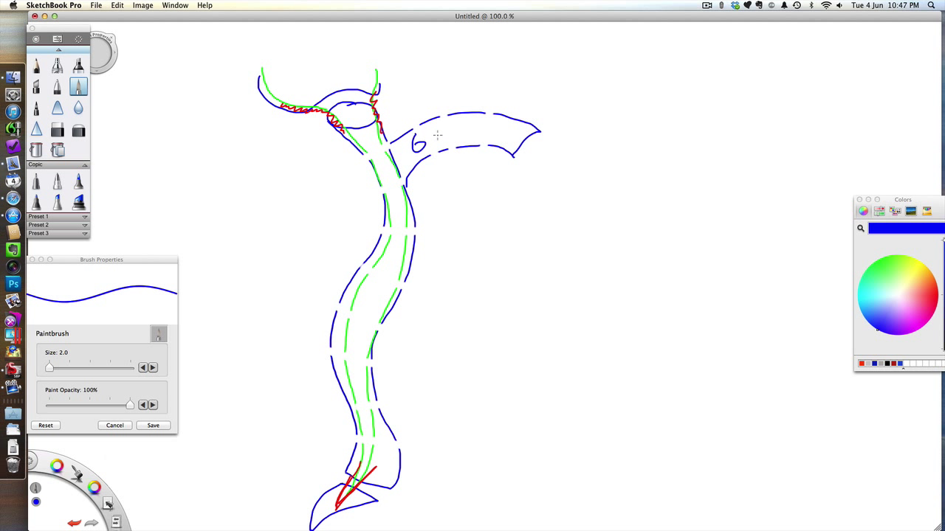
left_click_drag(431, 136, 484, 136)
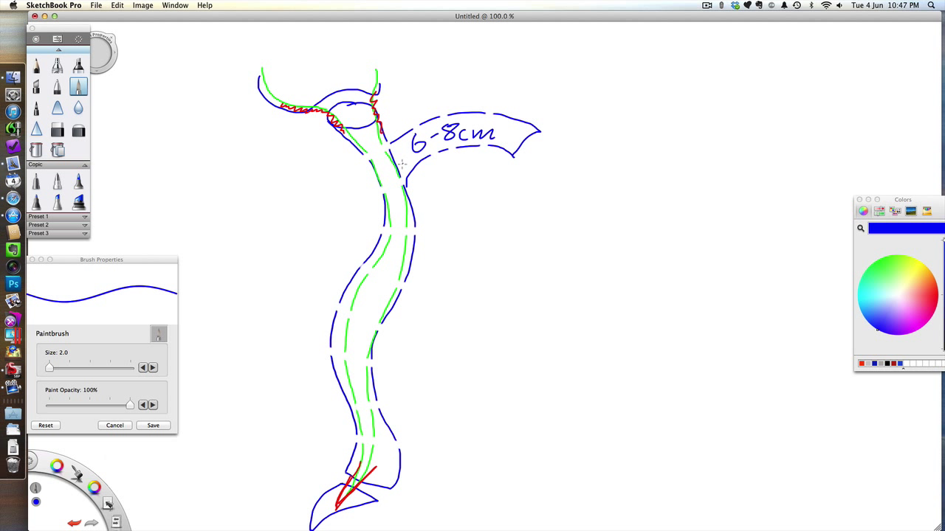
mouse_move(387, 176)
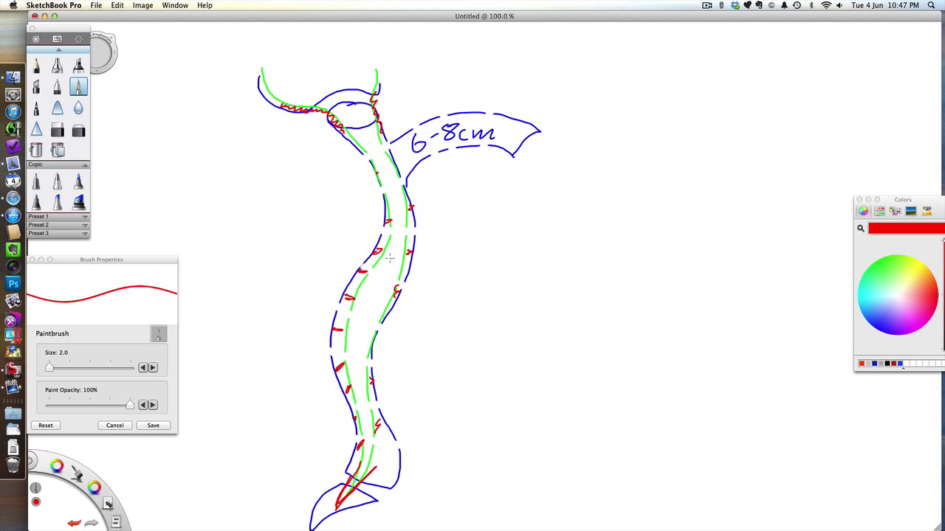
mouse_move(377, 153)
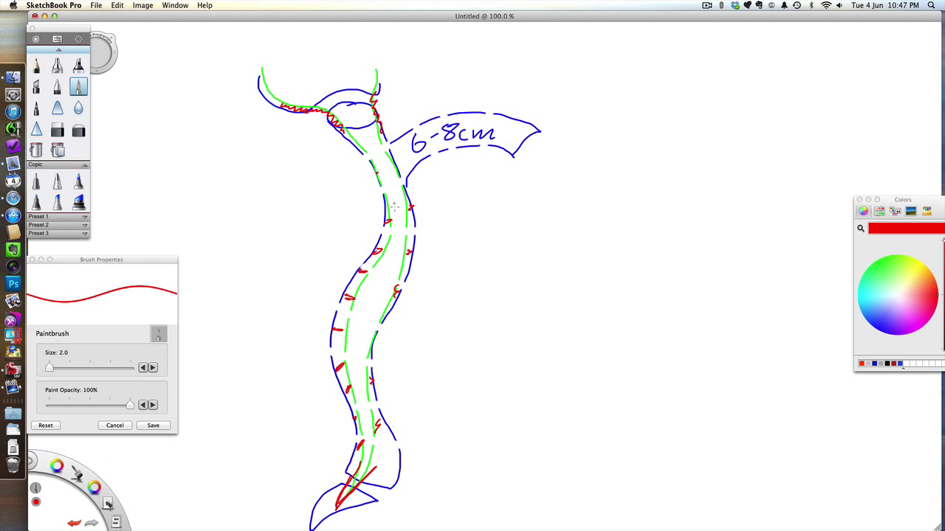
mouse_move(384, 326)
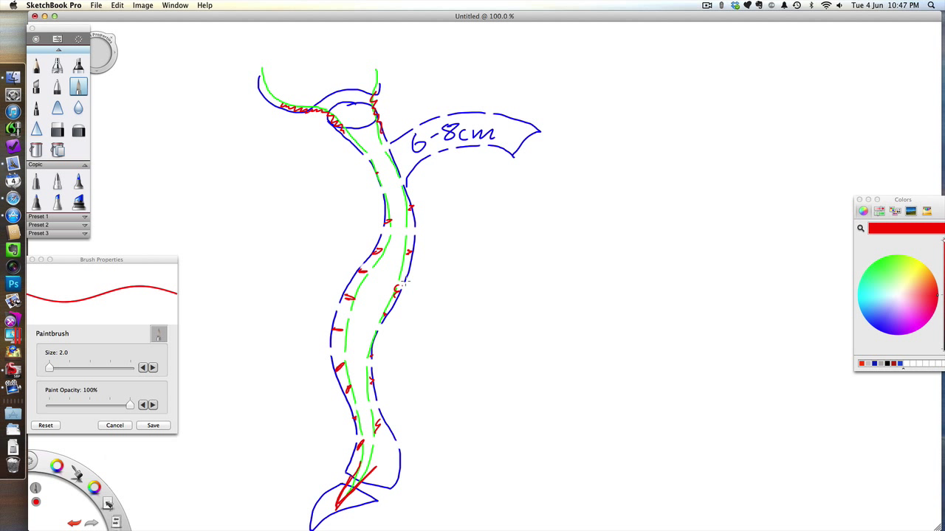
mouse_move(393, 147)
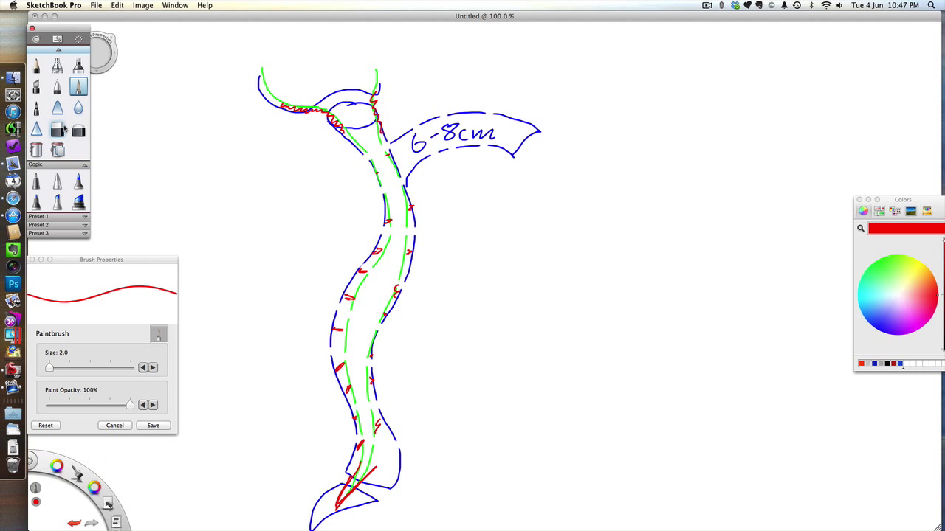
Step: Erase the lower canal's red marks down to small dots, then switch back to blue paint
left_click(56, 128)
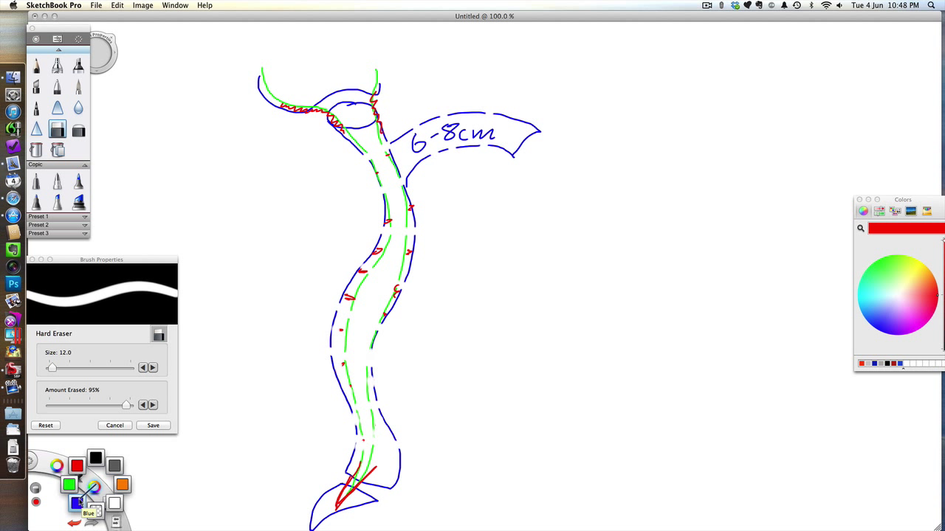
left_click(77, 86)
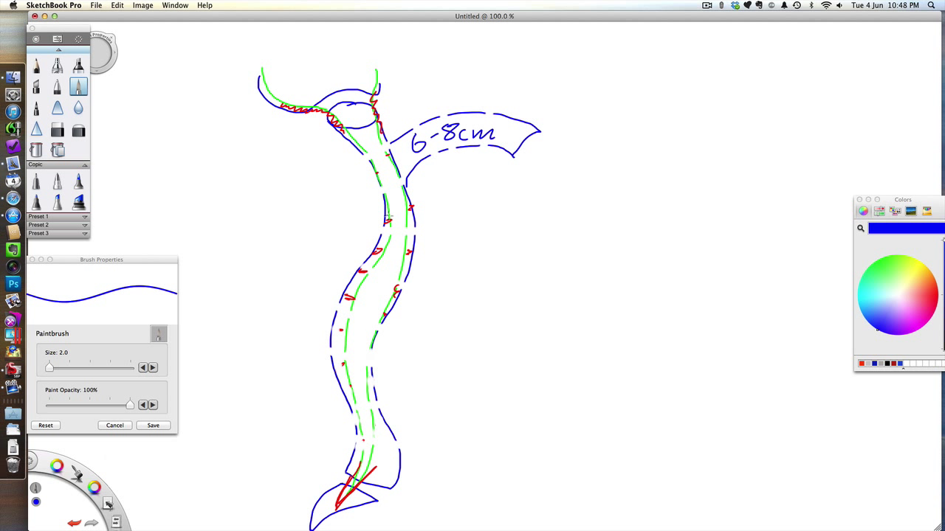
Step: Draw a small blue circle mid-canal and a circled 'A' label near the top
left_click_drag(384, 218, 395, 228)
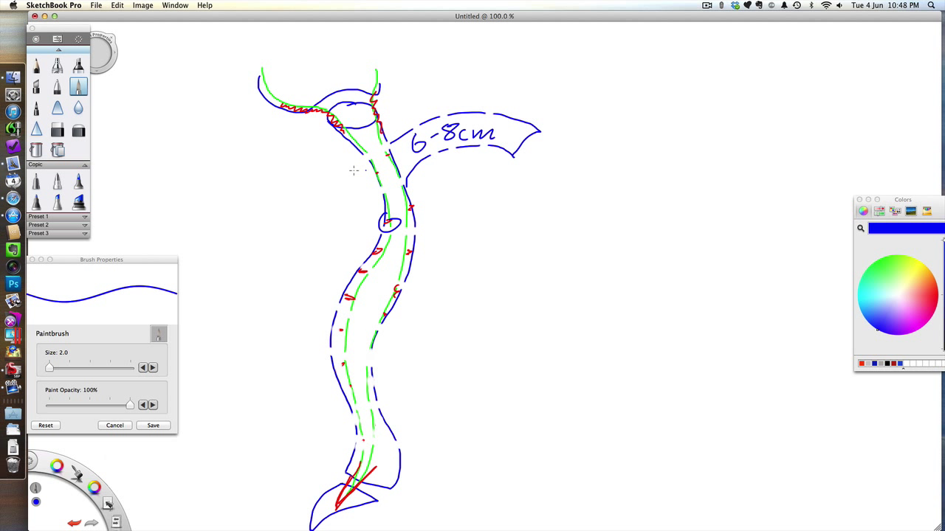
mouse_move(300, 138)
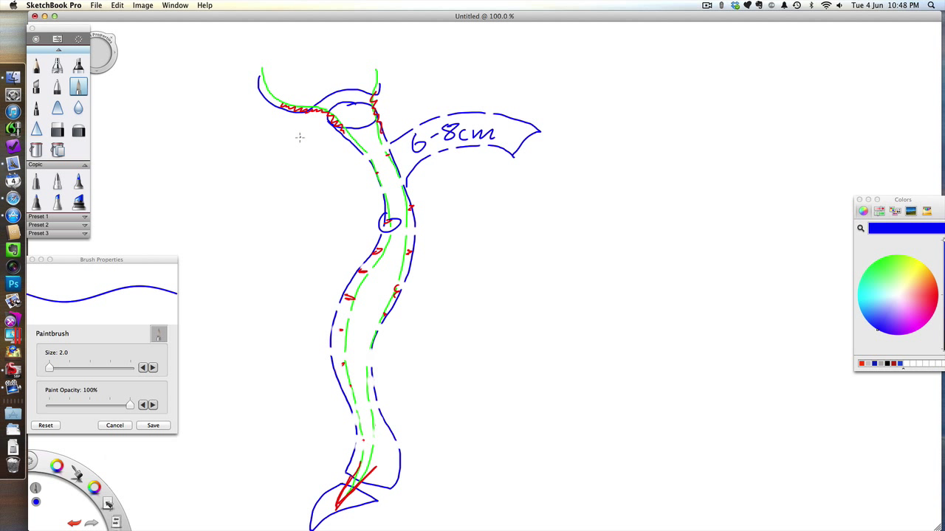
left_click_drag(295, 122, 318, 137)
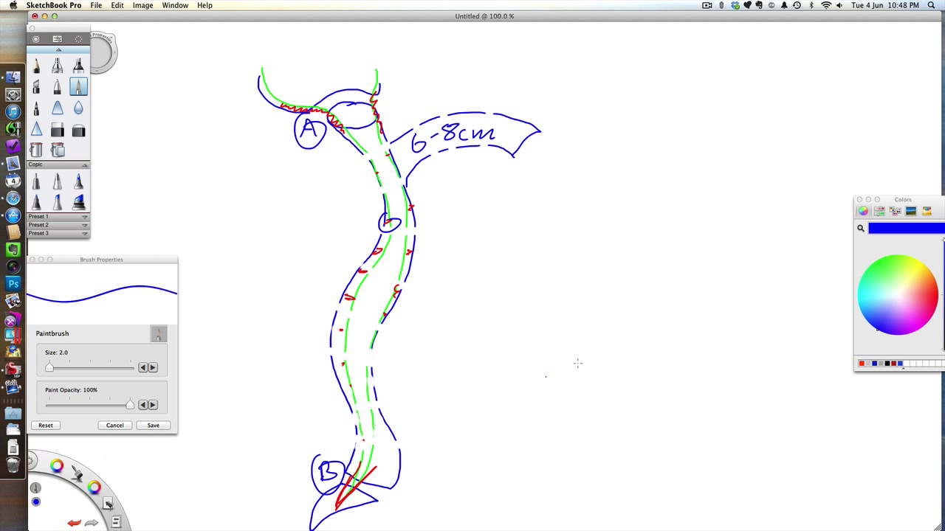
mouse_move(591, 162)
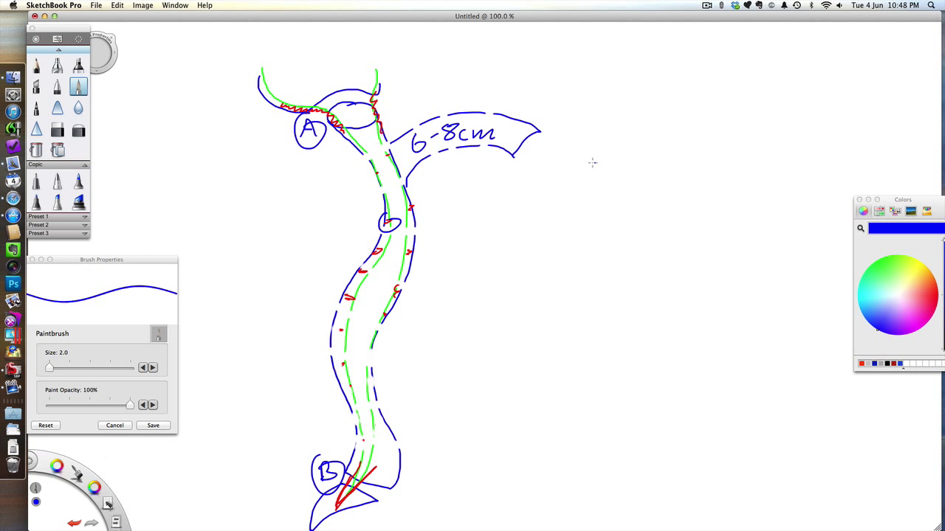
Step: Draw a blue downward arrow right of the canal: circle, long line and triangular head
left_click_drag(598, 163, 601, 266)
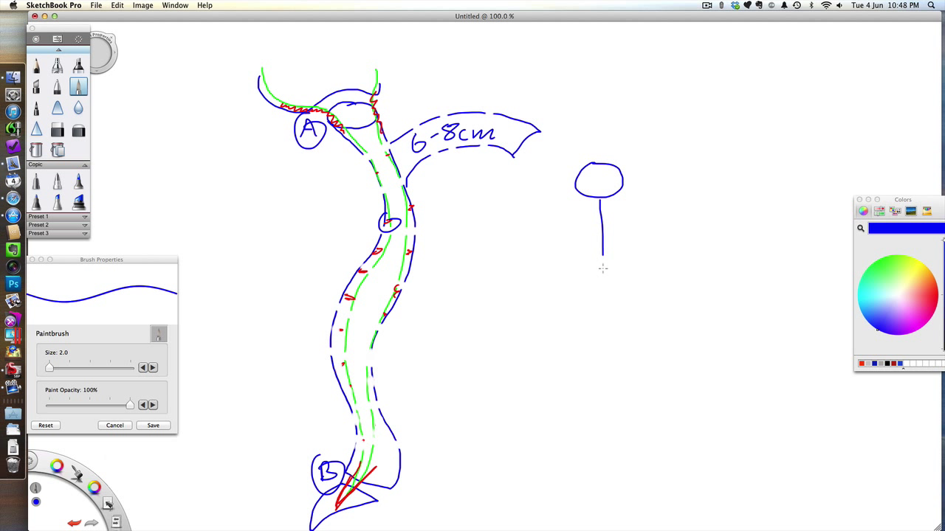
left_click_drag(601, 251, 620, 384)
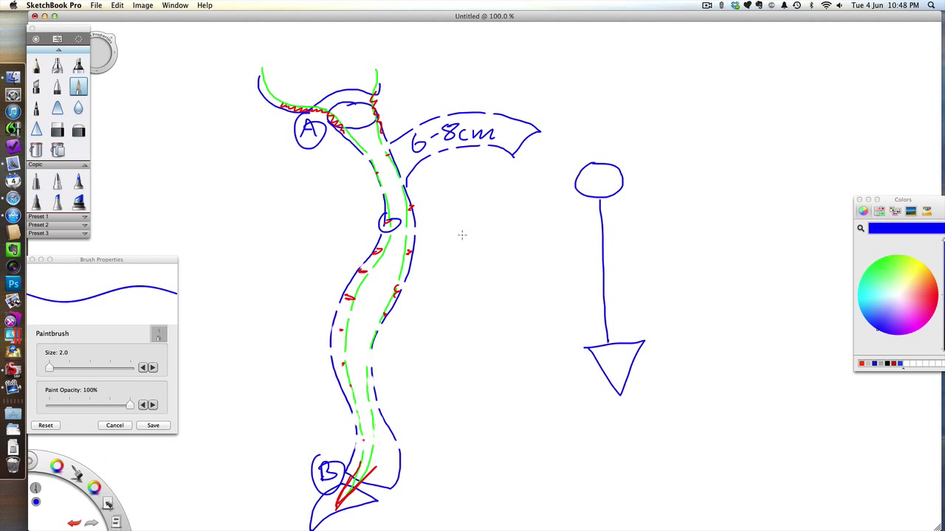
mouse_move(475, 249)
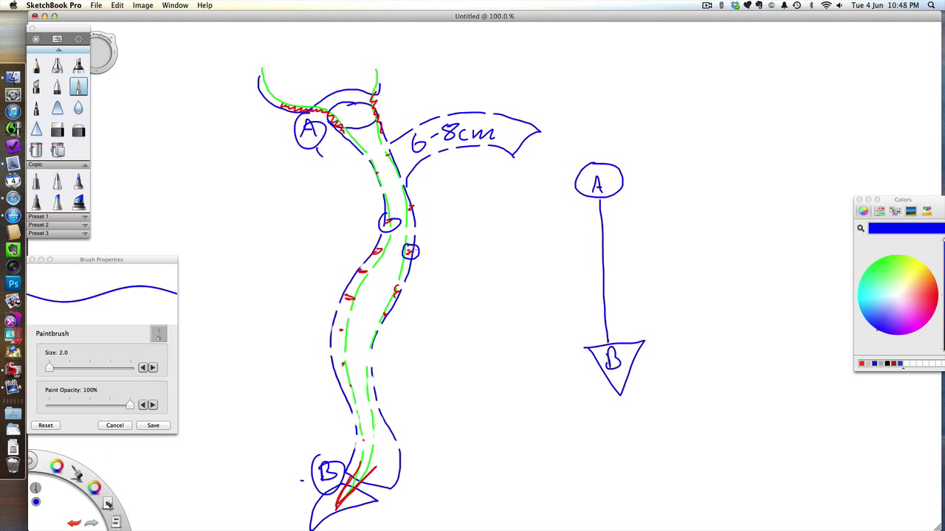
mouse_move(596, 326)
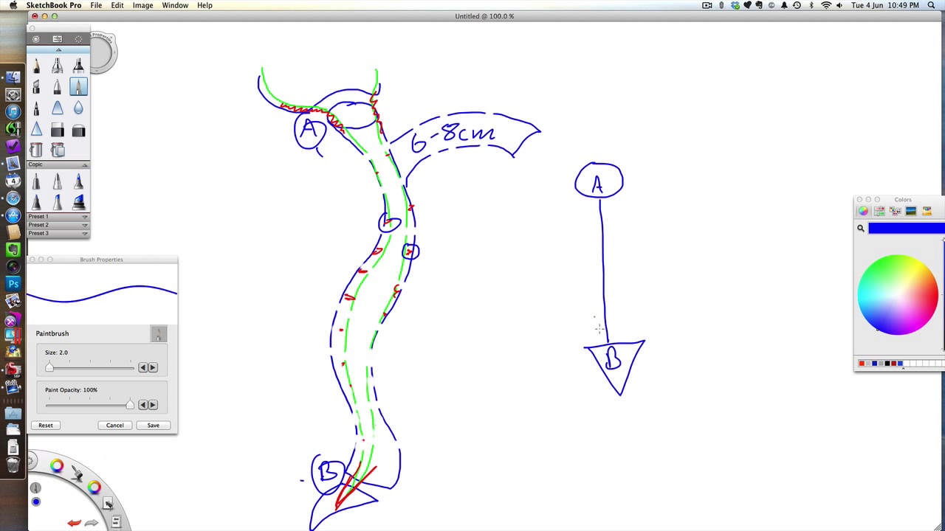
mouse_move(597, 335)
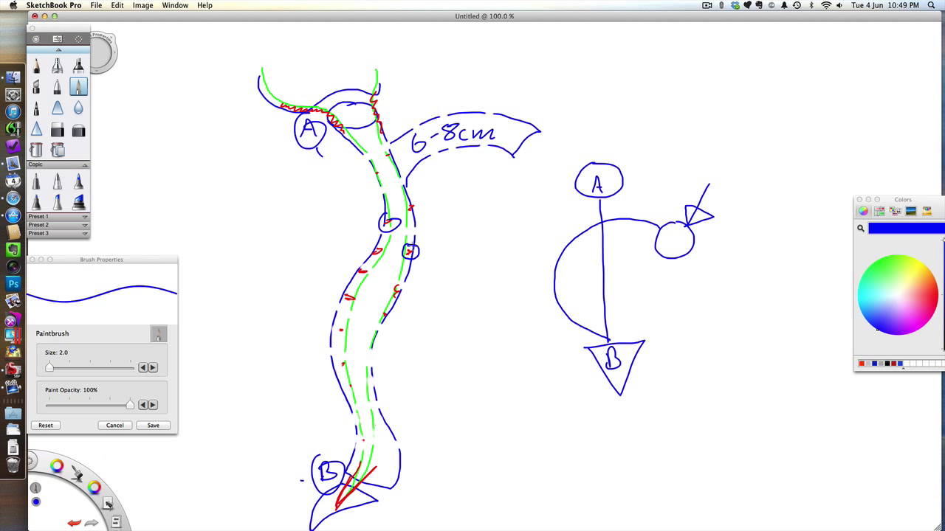
mouse_move(465, 278)
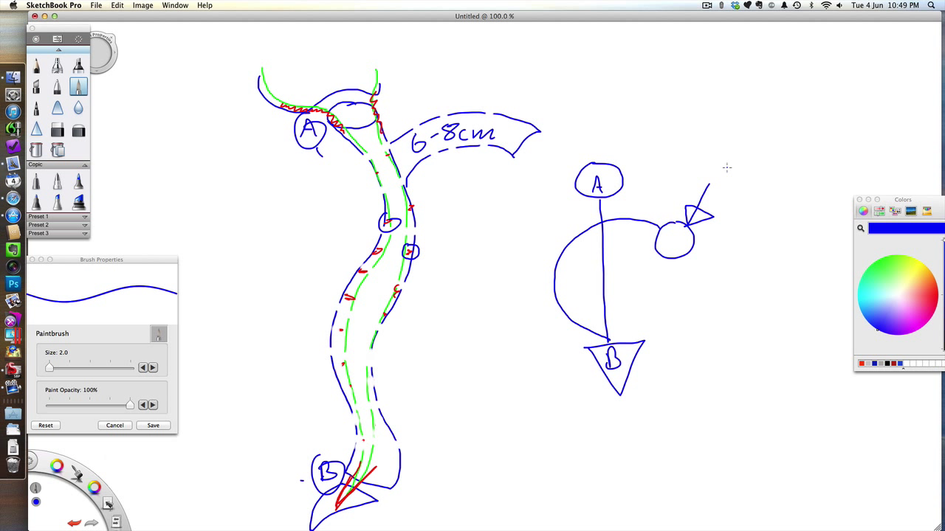
mouse_move(446, 260)
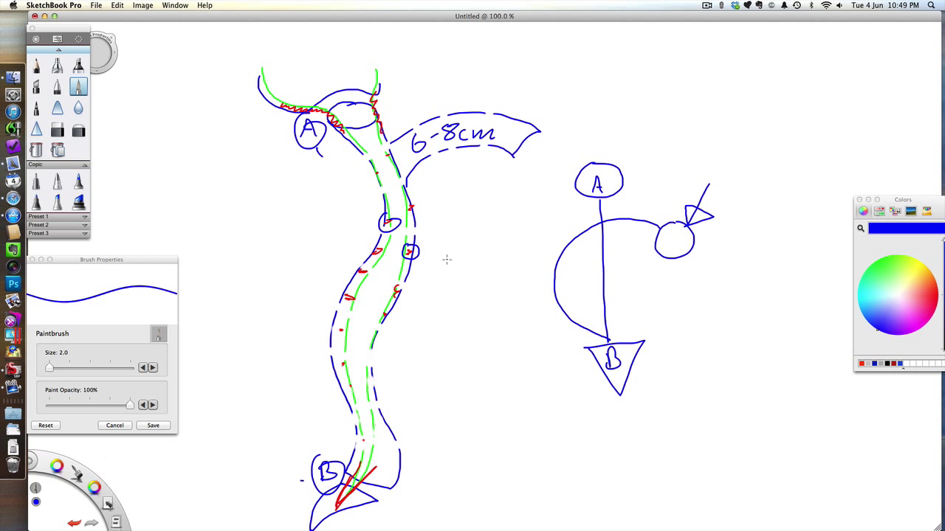
mouse_move(628, 76)
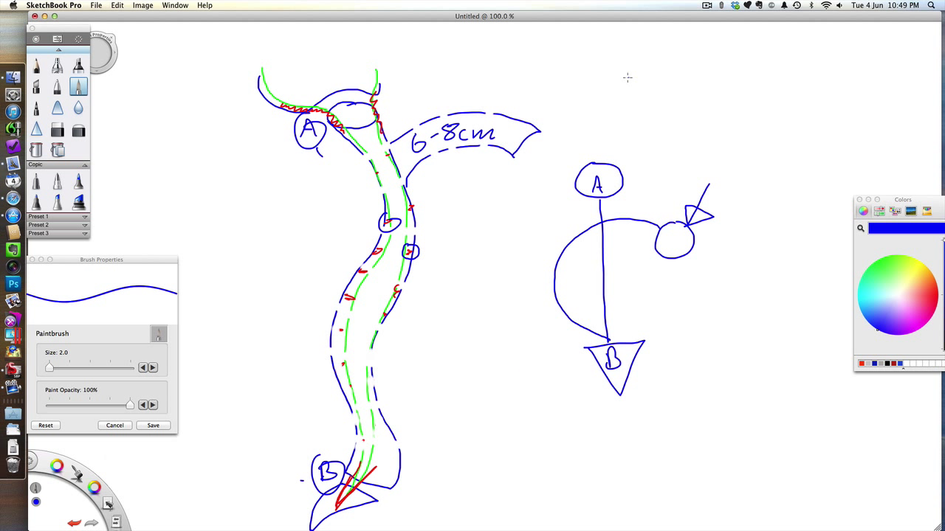
Step: Handwrite an underlined '3x' above the A–B folding diagram
left_click_drag(613, 81, 668, 111)
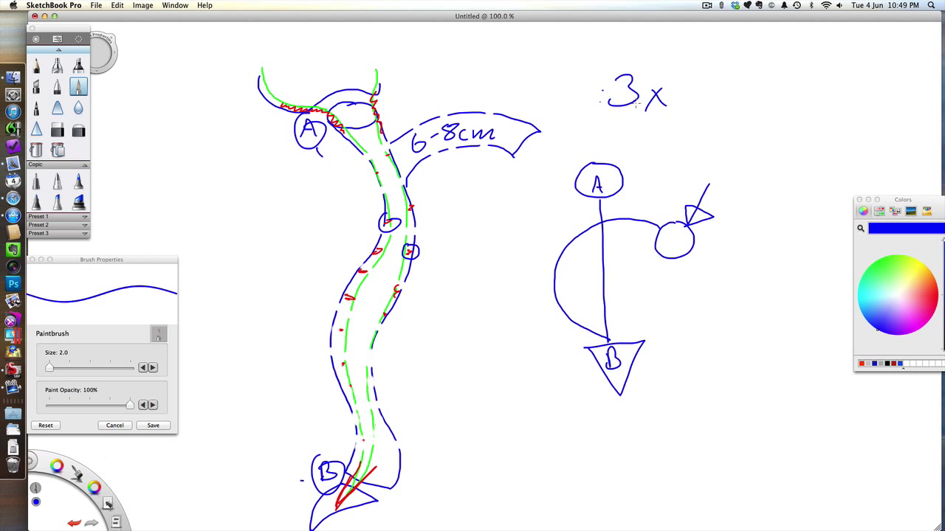
mouse_move(617, 118)
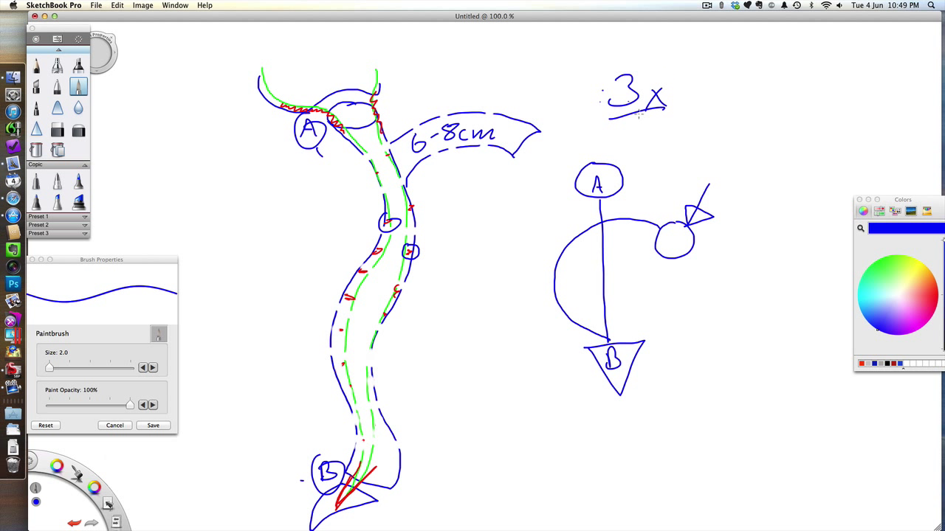
mouse_move(651, 161)
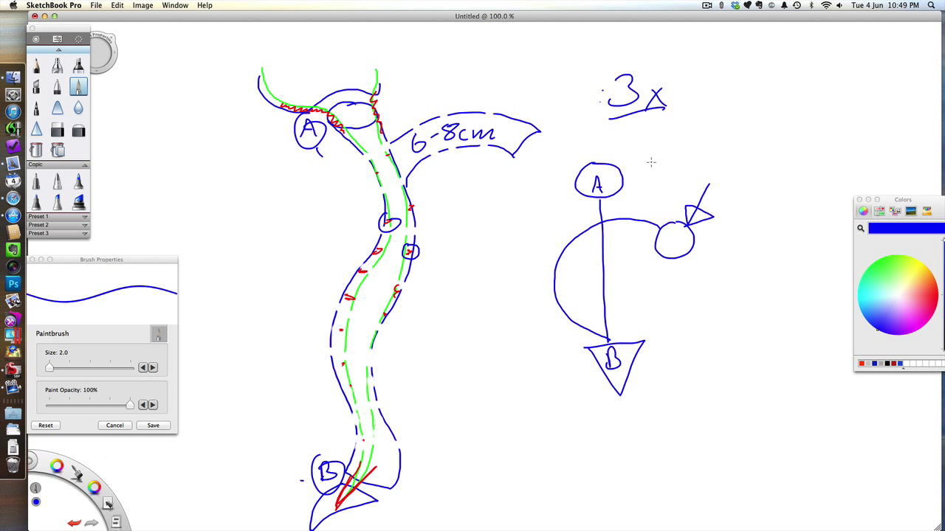
mouse_move(646, 180)
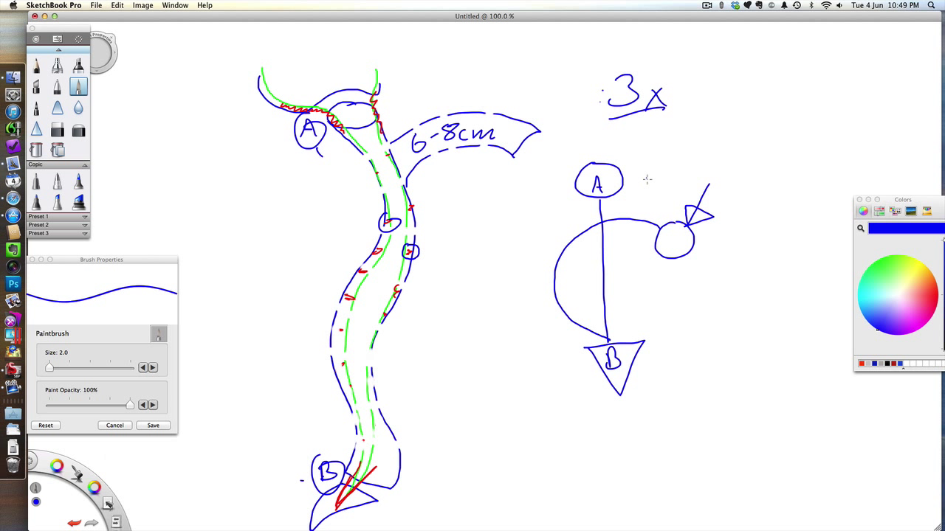
mouse_move(687, 339)
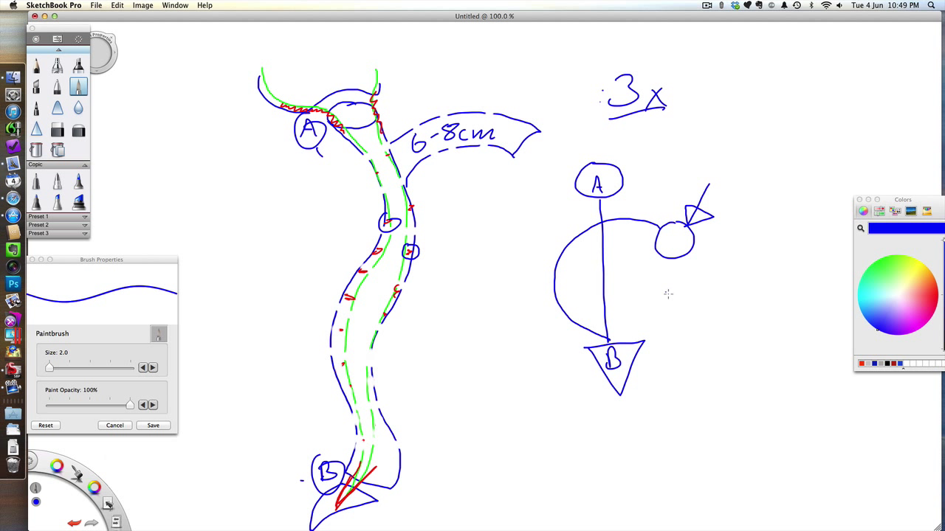
Step: Handwrite '50%-100%' beside the folding diagram and '3-4v' beneath it
left_click_drag(664, 302, 708, 302)
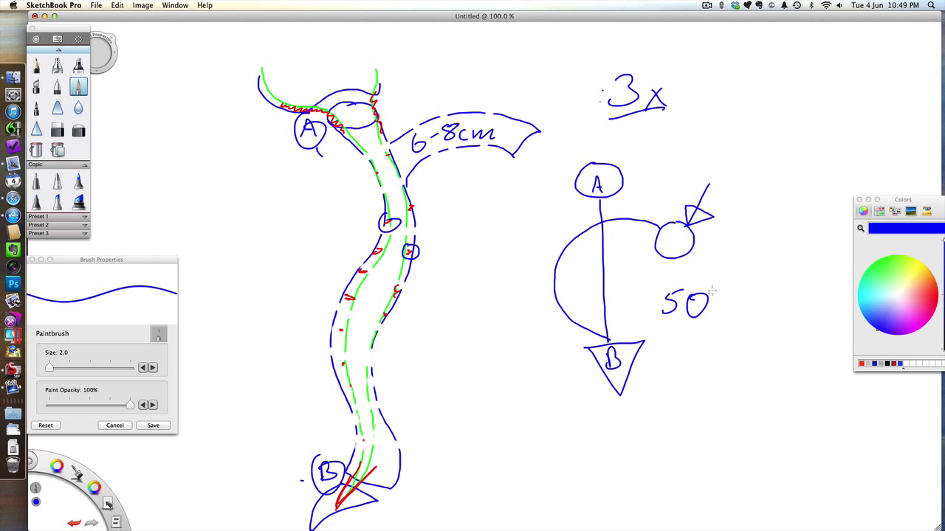
left_click_drag(709, 288, 727, 317)
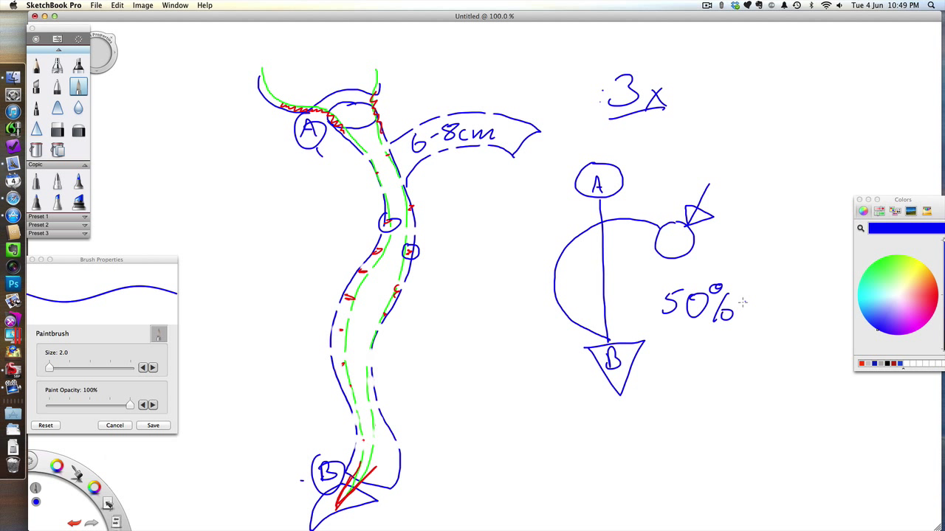
left_click_drag(749, 302, 763, 302)
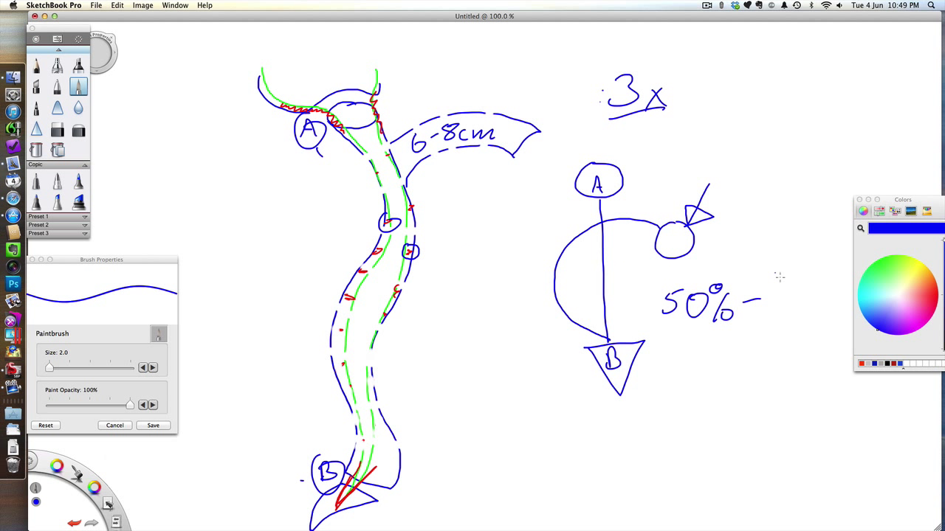
left_click_drag(764, 302, 823, 303)
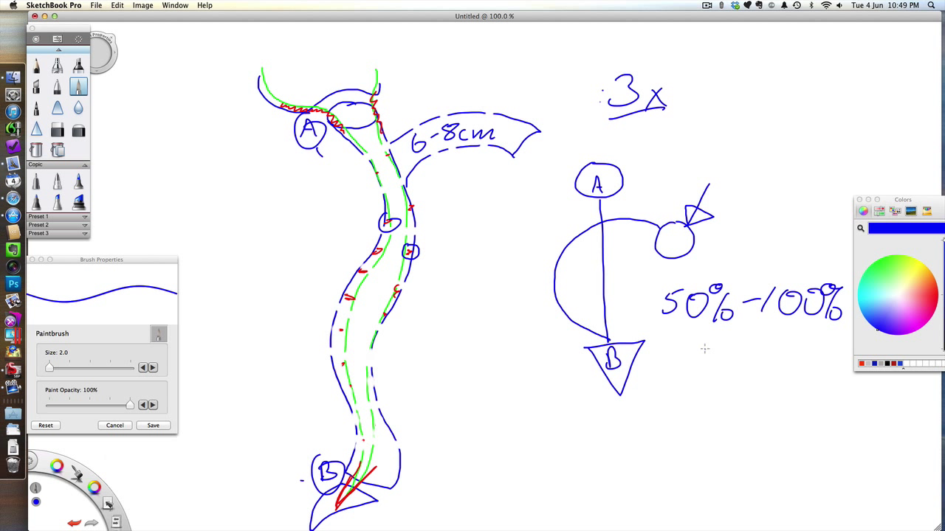
left_click_drag(709, 361, 775, 358)
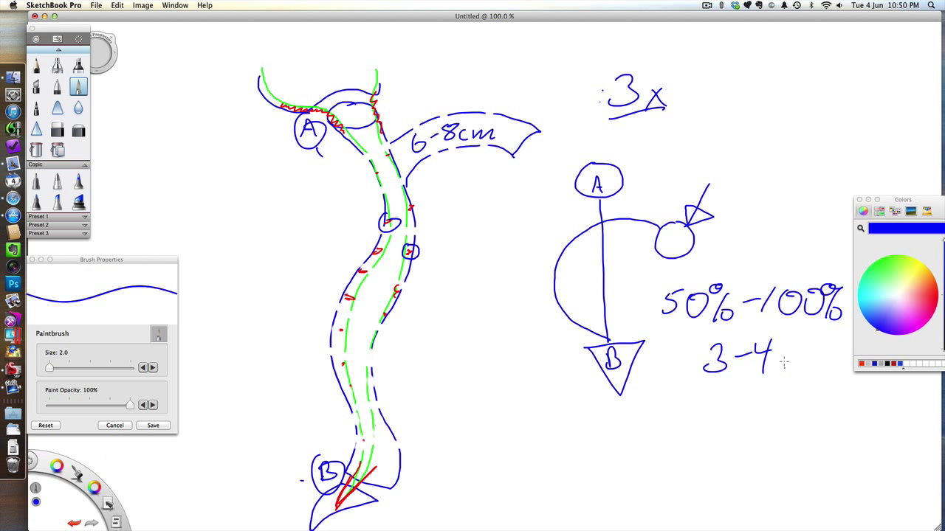
left_click_drag(775, 355, 790, 365)
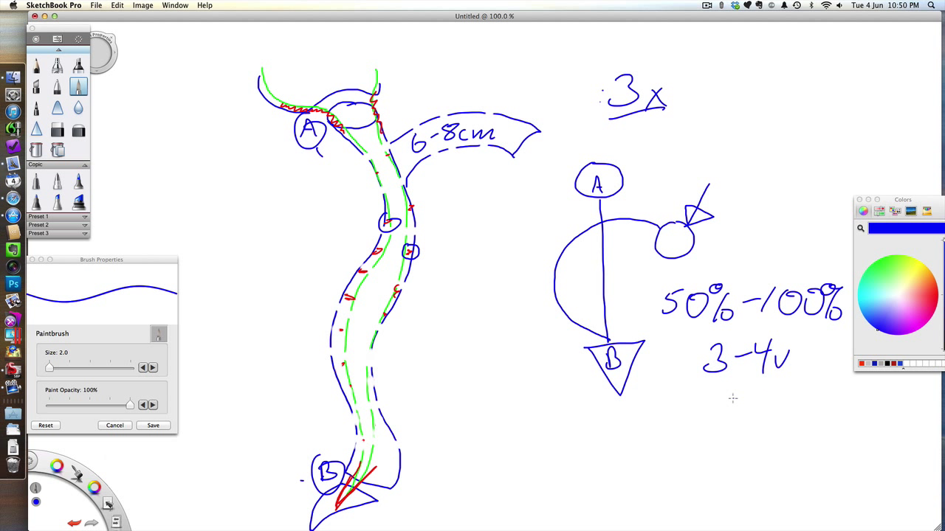
mouse_move(753, 390)
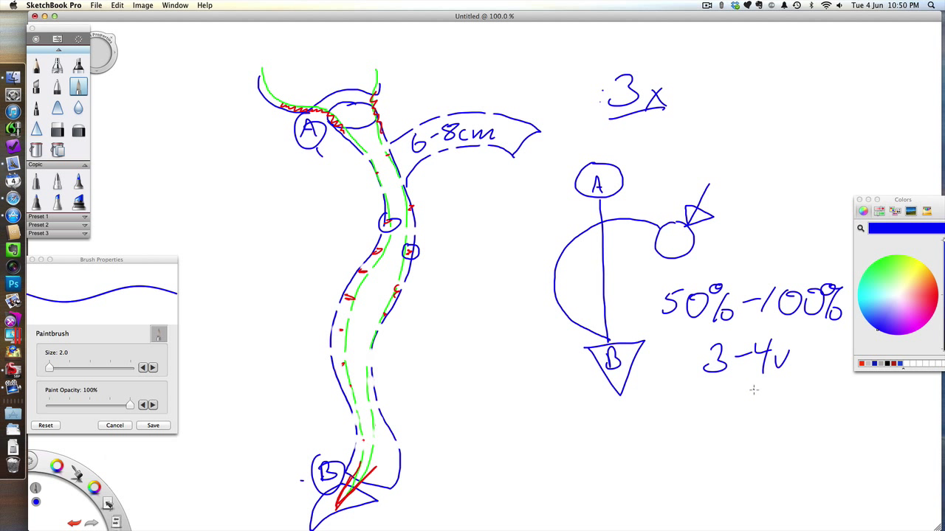
mouse_move(759, 382)
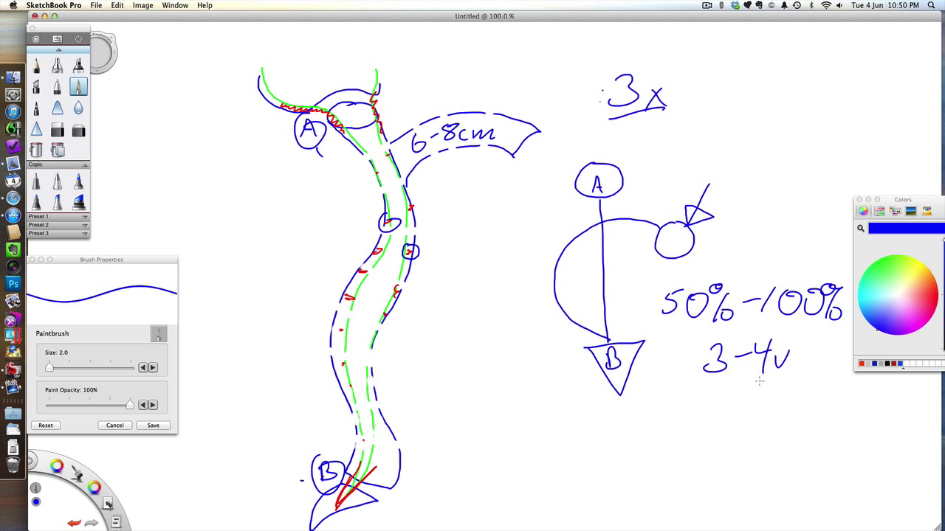
mouse_move(754, 408)
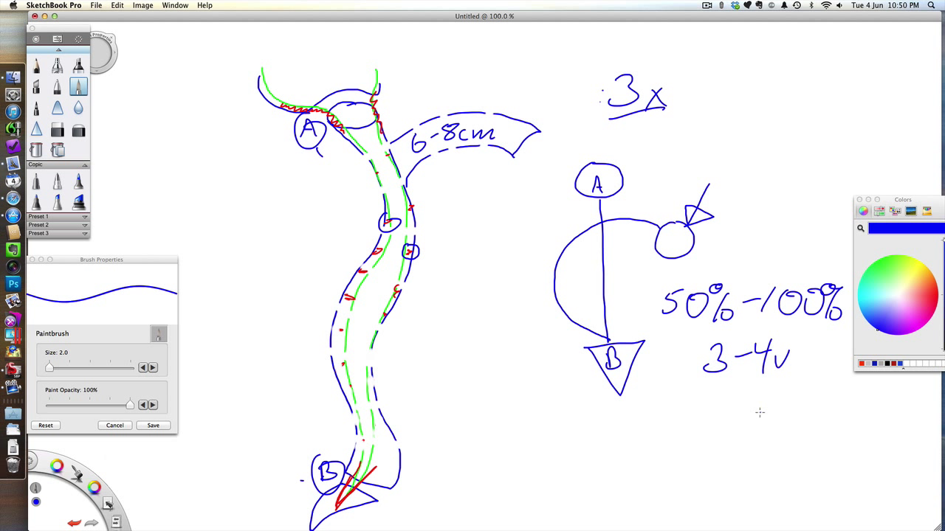
mouse_move(763, 408)
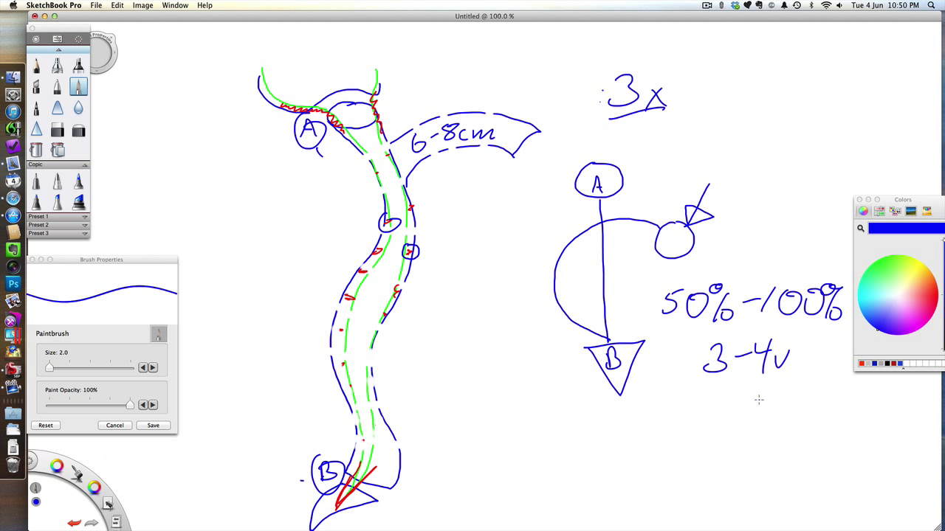
mouse_move(620, 447)
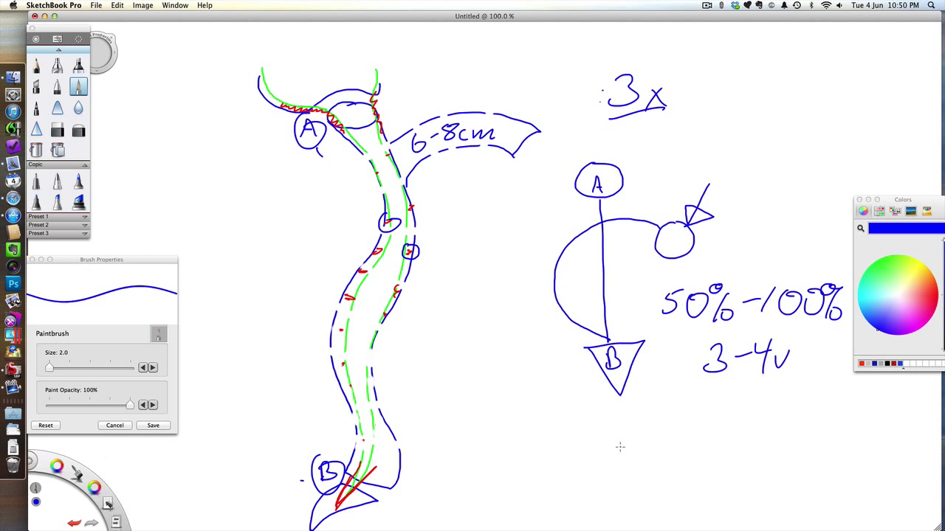
mouse_move(620, 441)
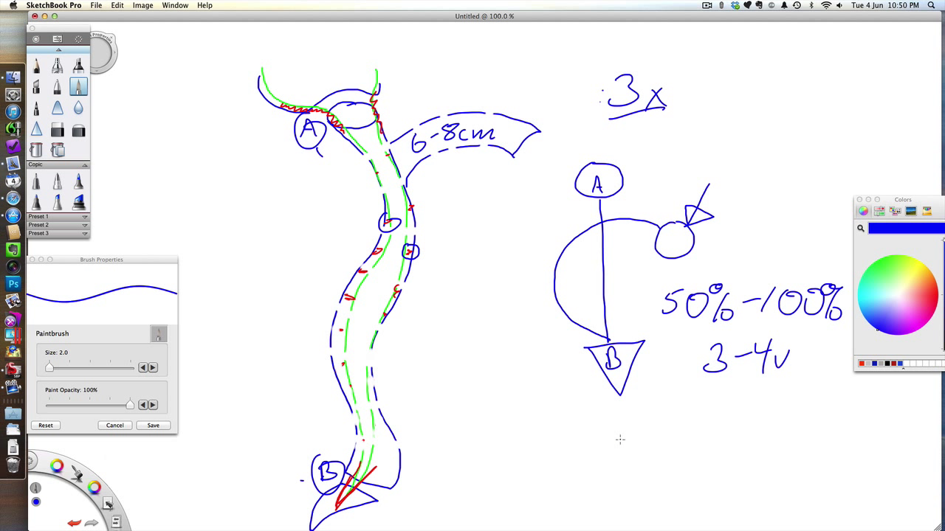
mouse_move(621, 427)
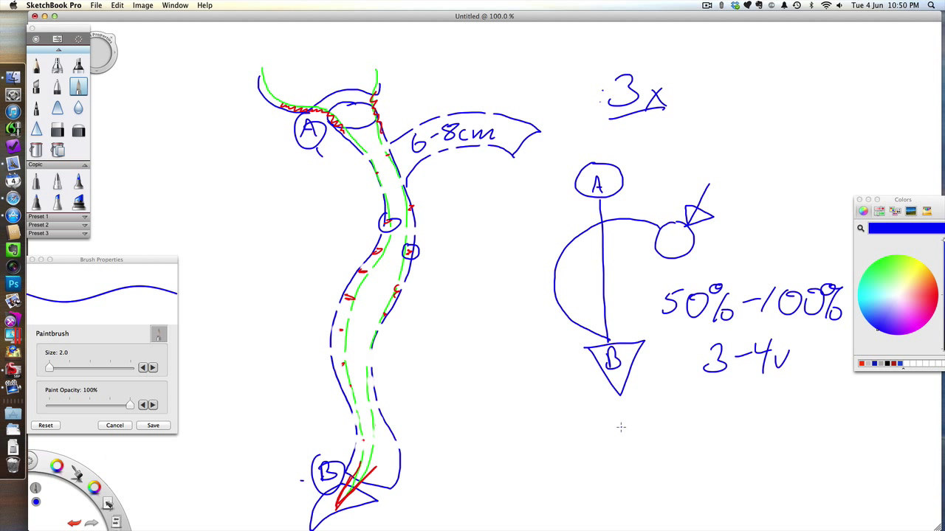
mouse_move(622, 444)
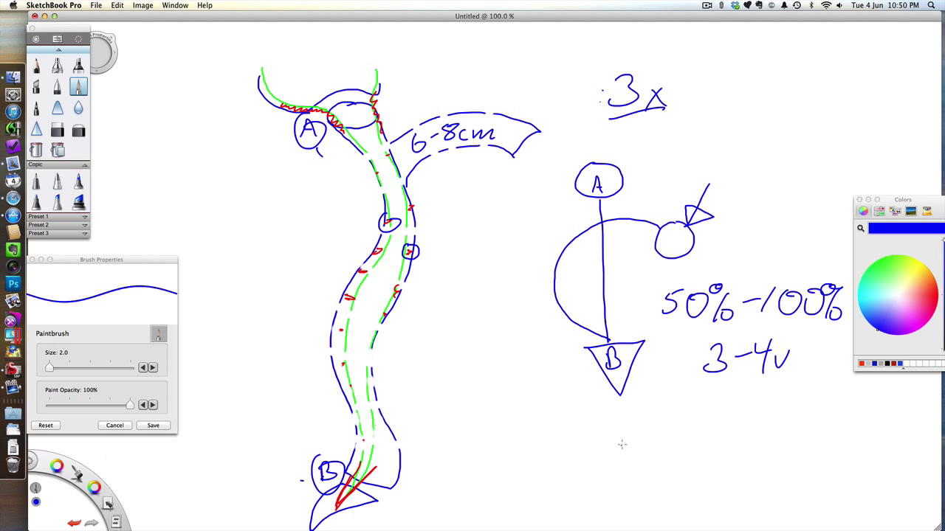
left_click(699, 5)
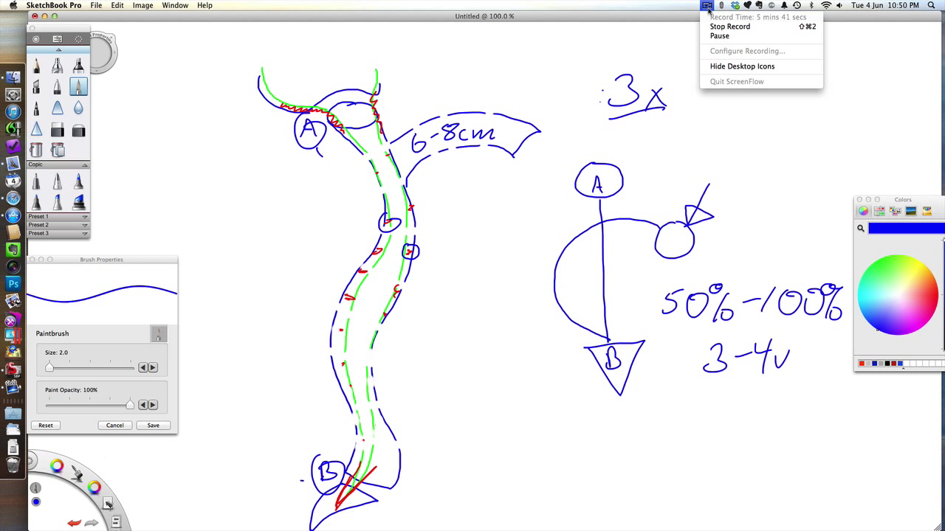